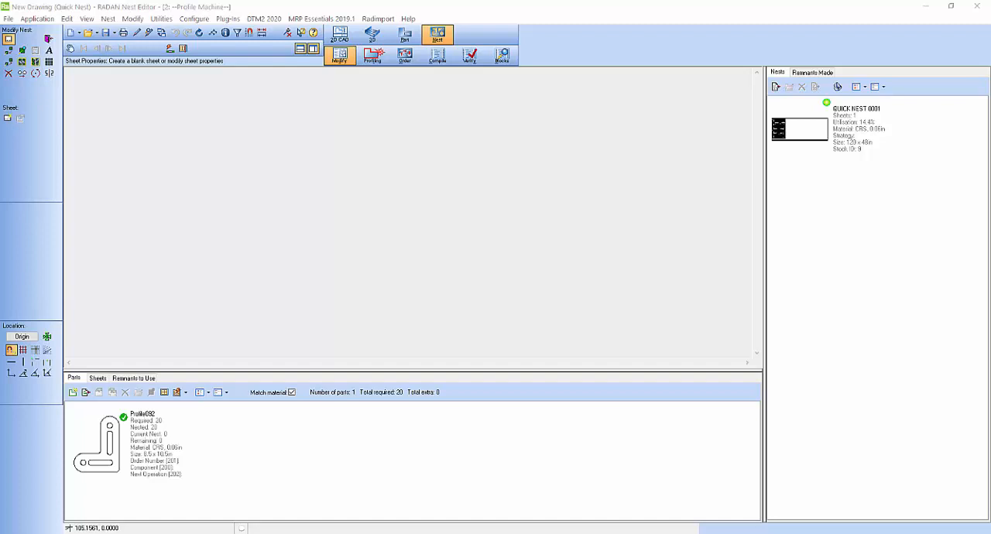
mouse_move(474, 373)
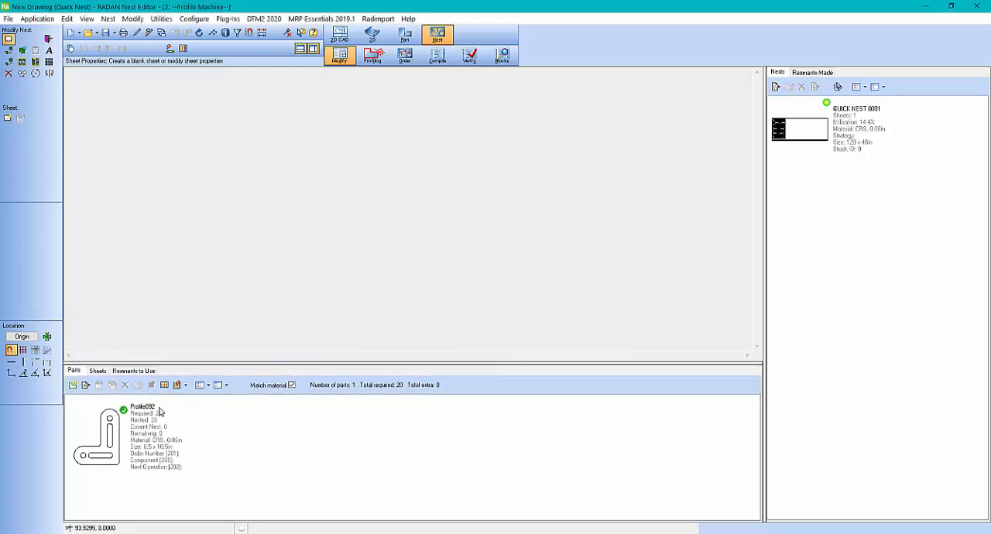
mouse_move(182, 504)
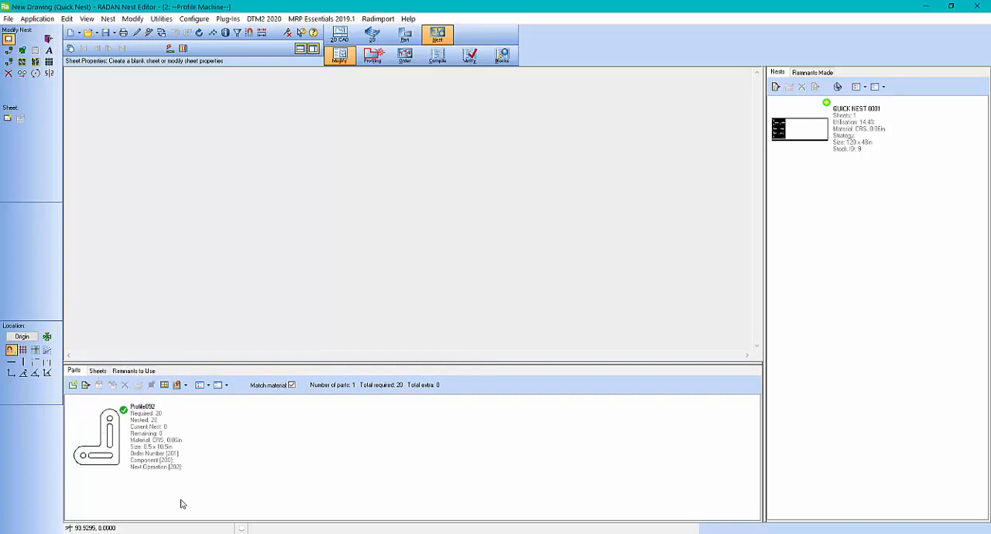
Start a new Quick Nest project without saving the current one, accepting its default settings
click(96, 370)
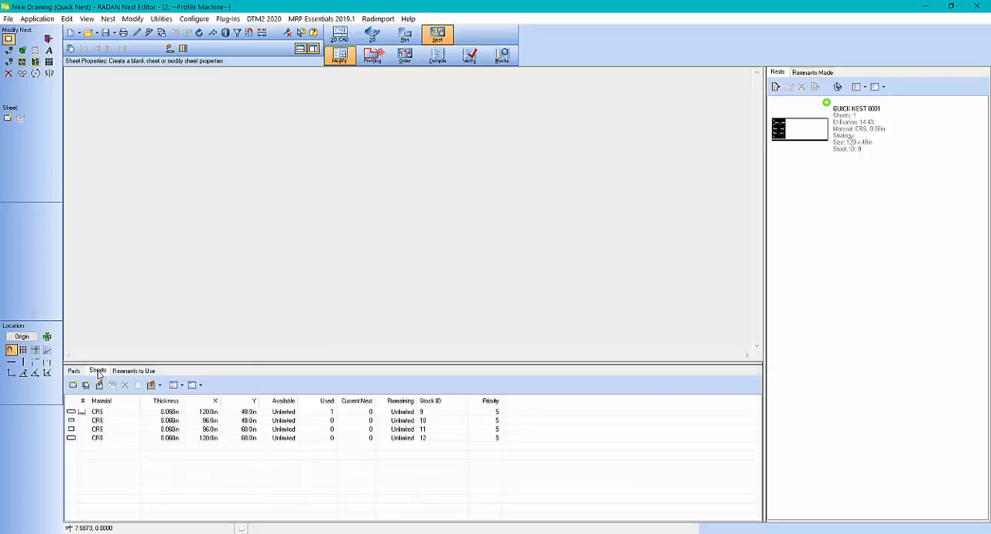
click(133, 370)
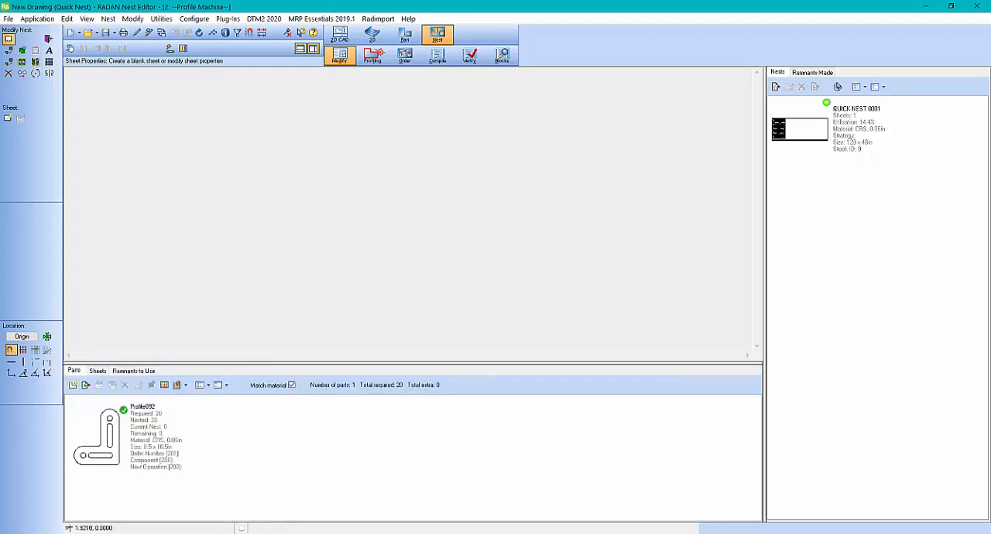
mouse_move(831, 130)
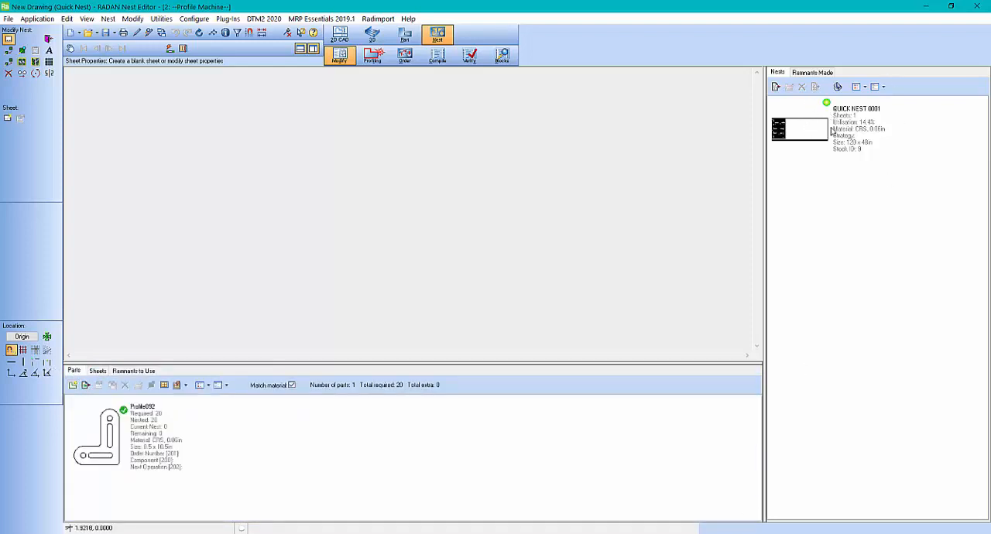
mouse_move(827, 139)
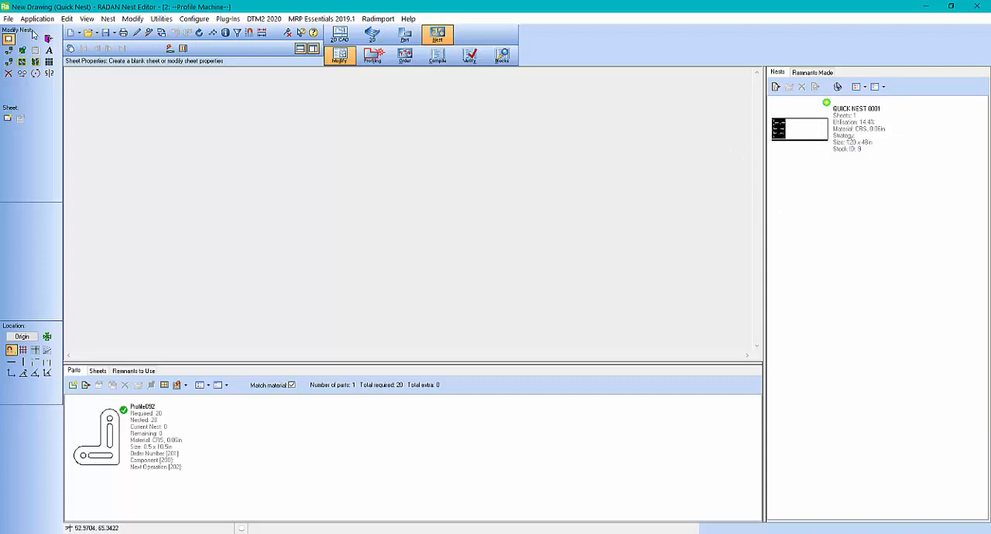
click(9, 15)
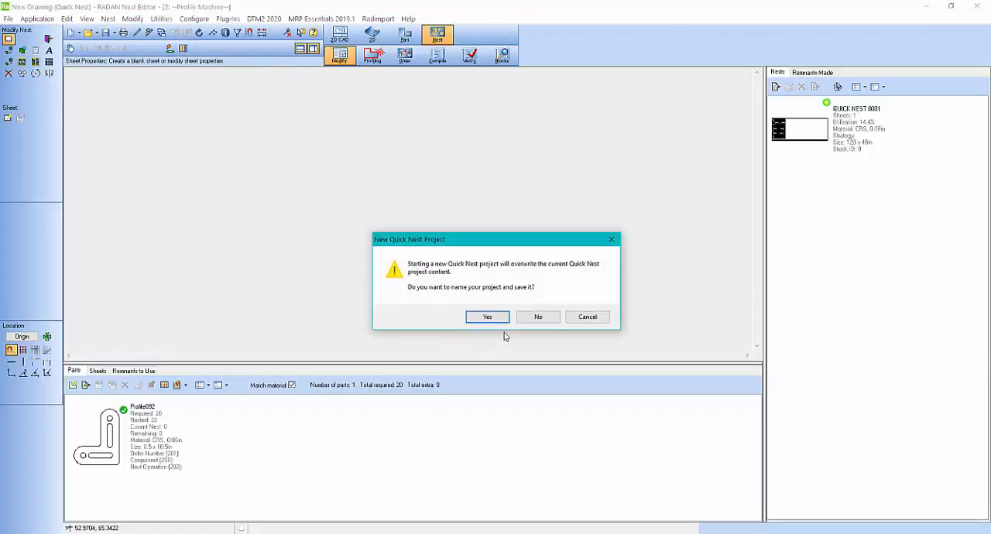
click(486, 316)
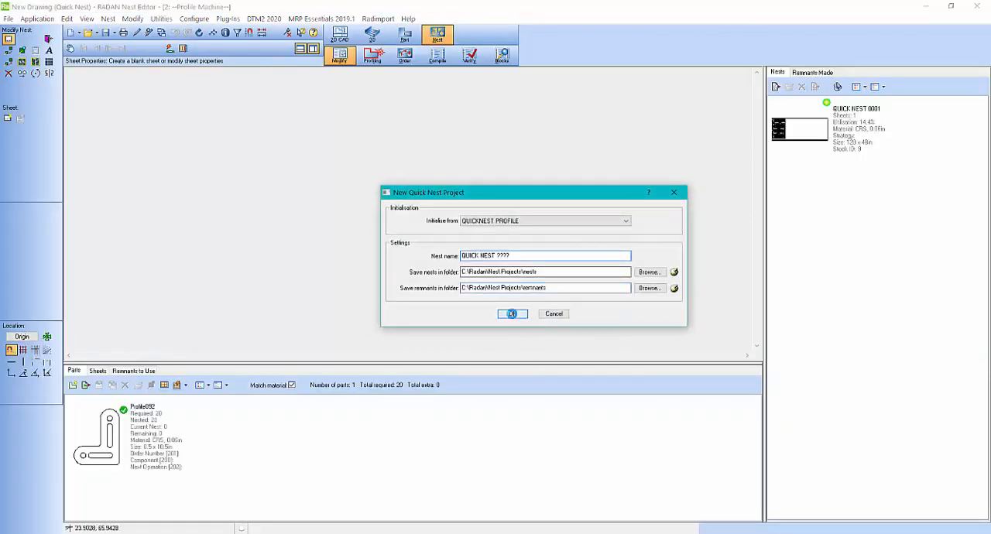
click(513, 314)
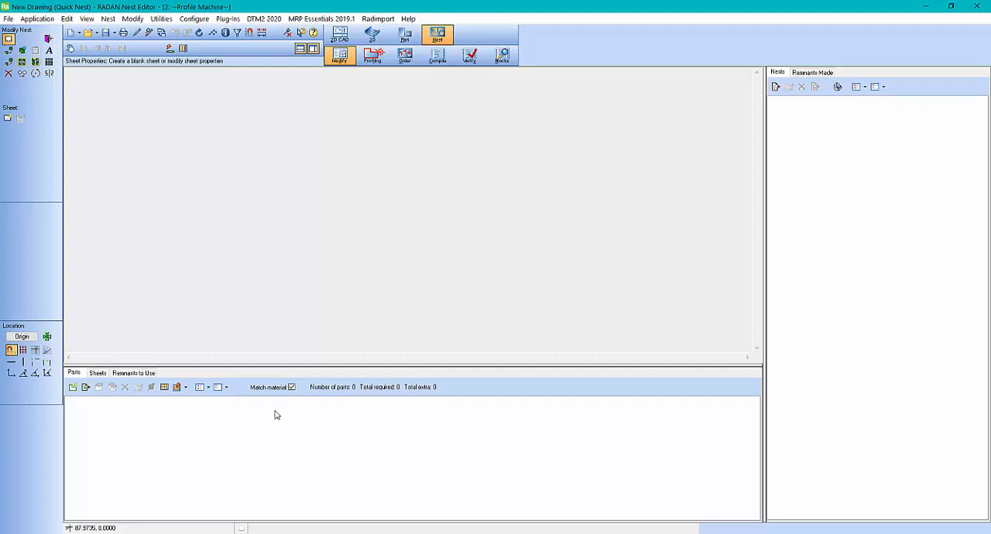
mouse_move(209, 433)
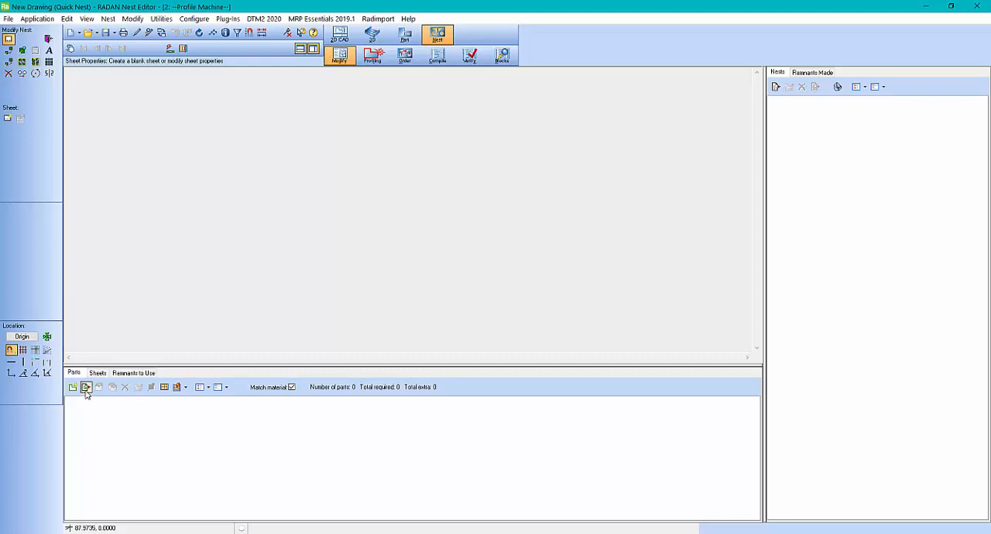
In Import Parts, browse the 2DCAD folder and select a range of DXF part files
click(84, 387)
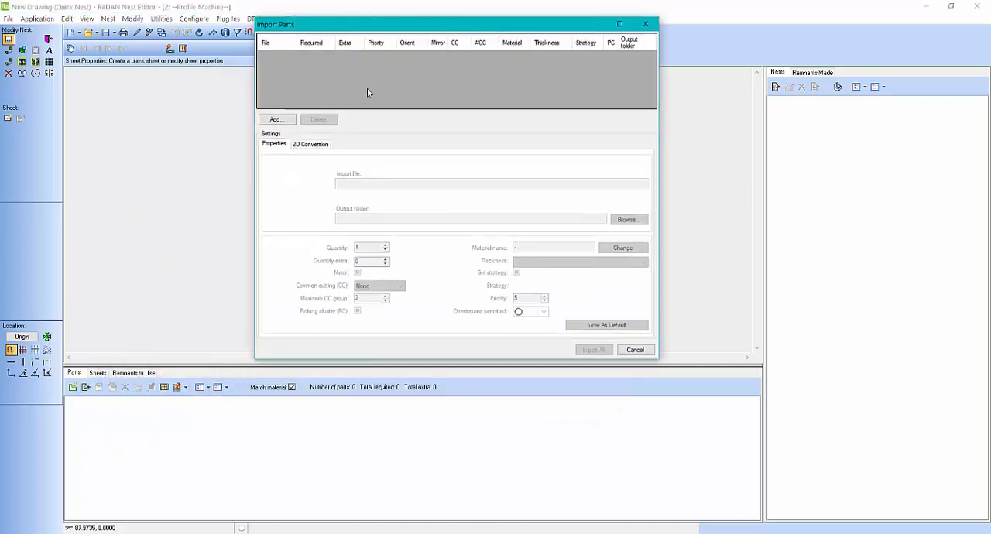
click(276, 119)
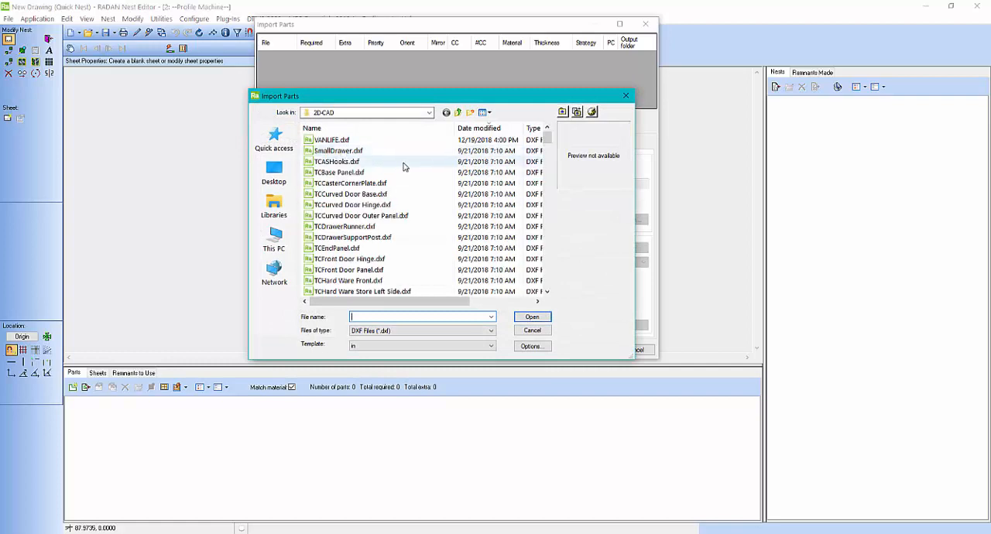
click(336, 161)
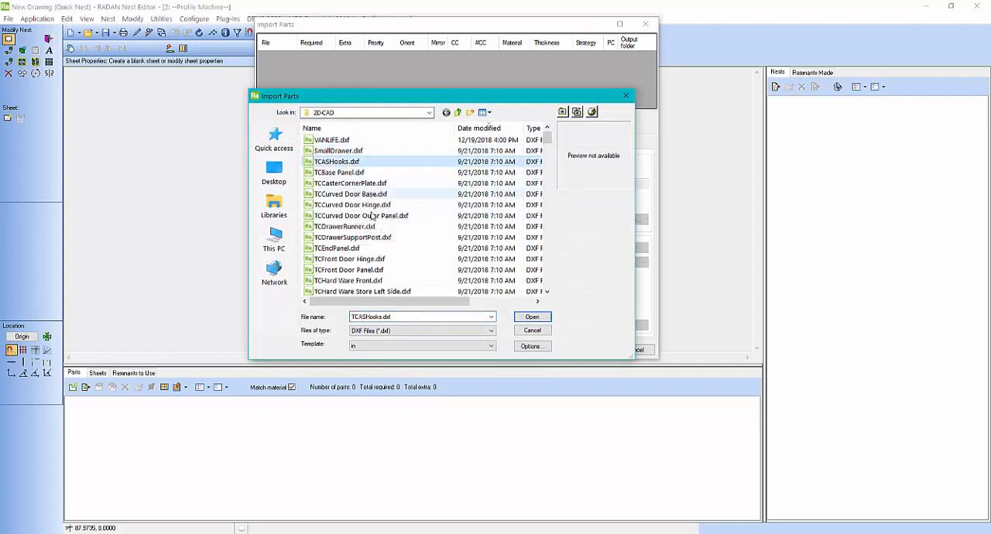
scroll(down, 3)
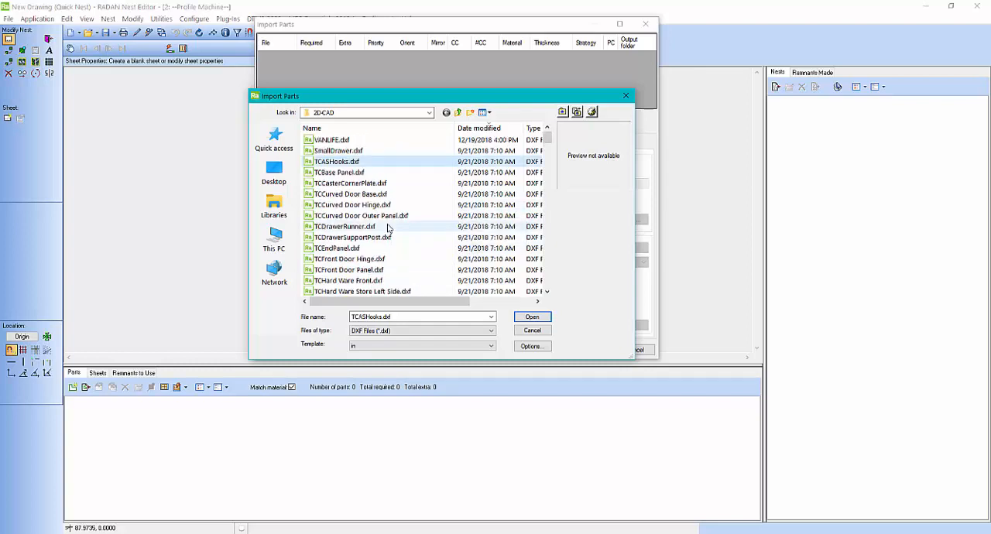
scroll(down, 3)
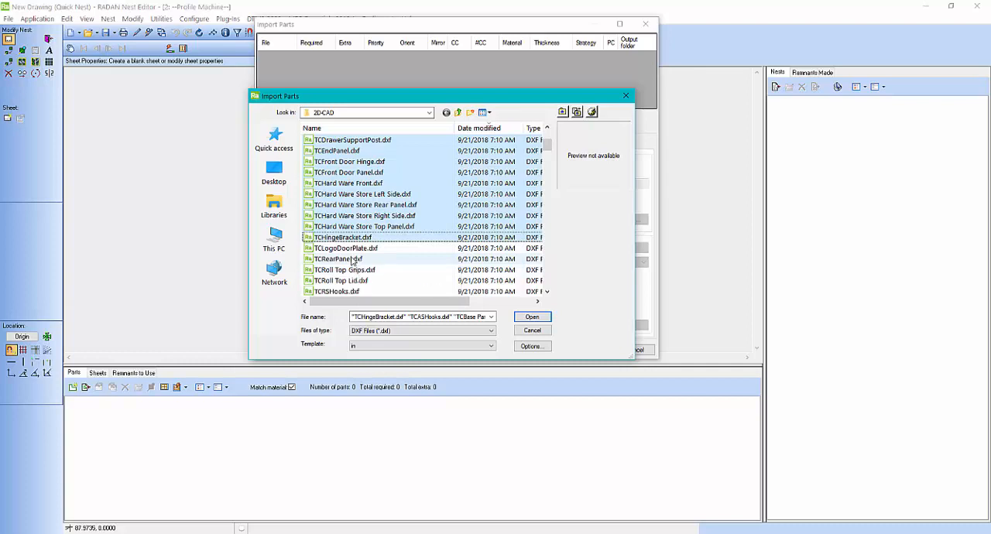
click(338, 280)
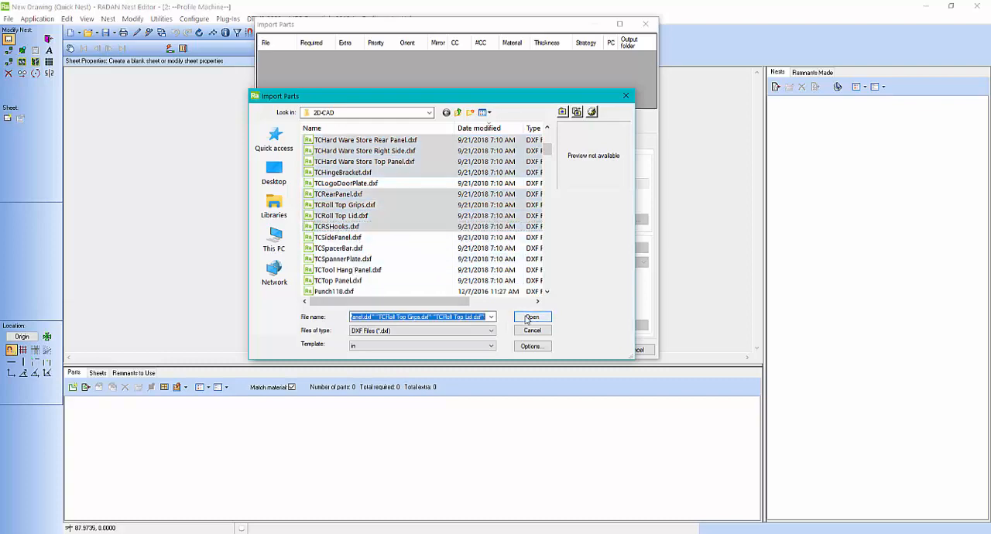
Add the chosen DXF files to the import list at quantity 2, CRS material, 0.06in thickness
click(533, 316)
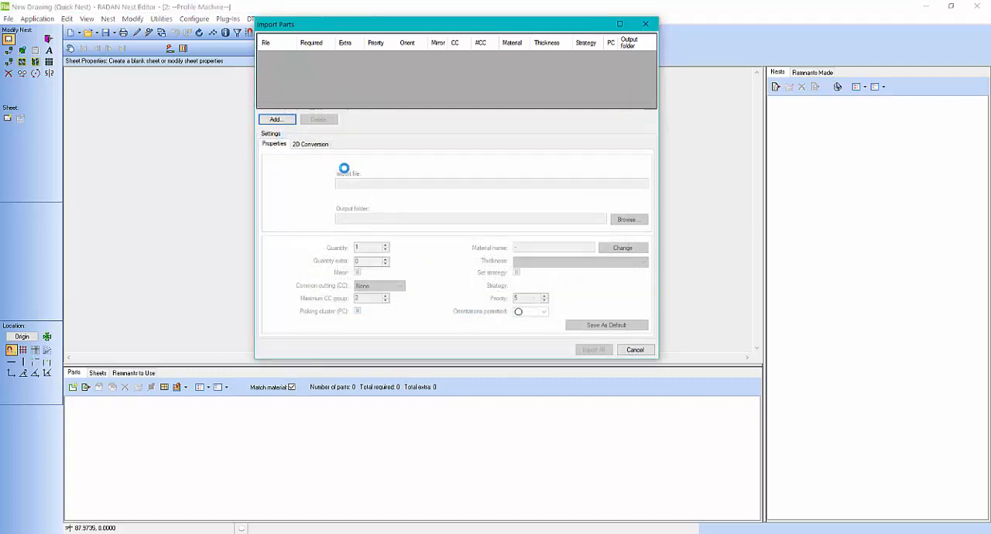
click(276, 120)
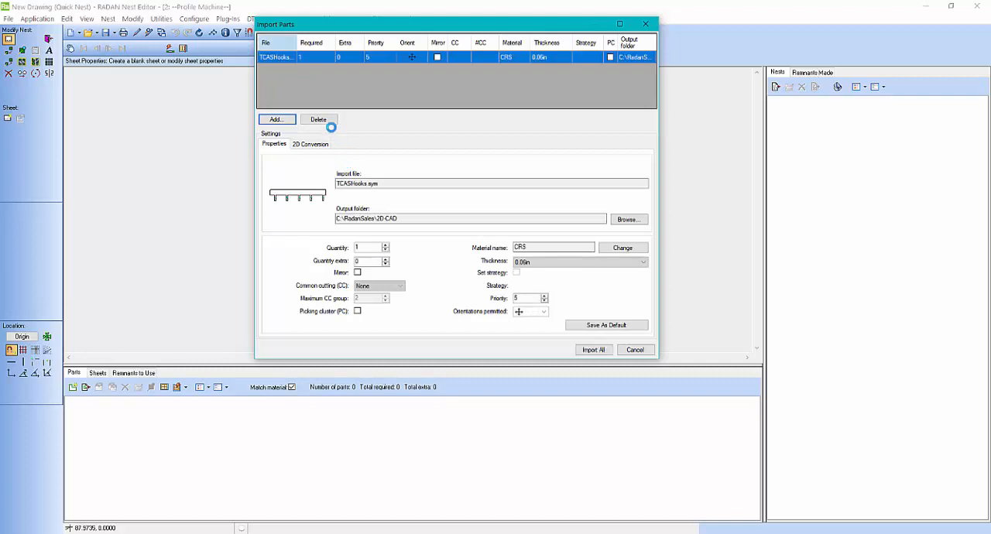
click(276, 117)
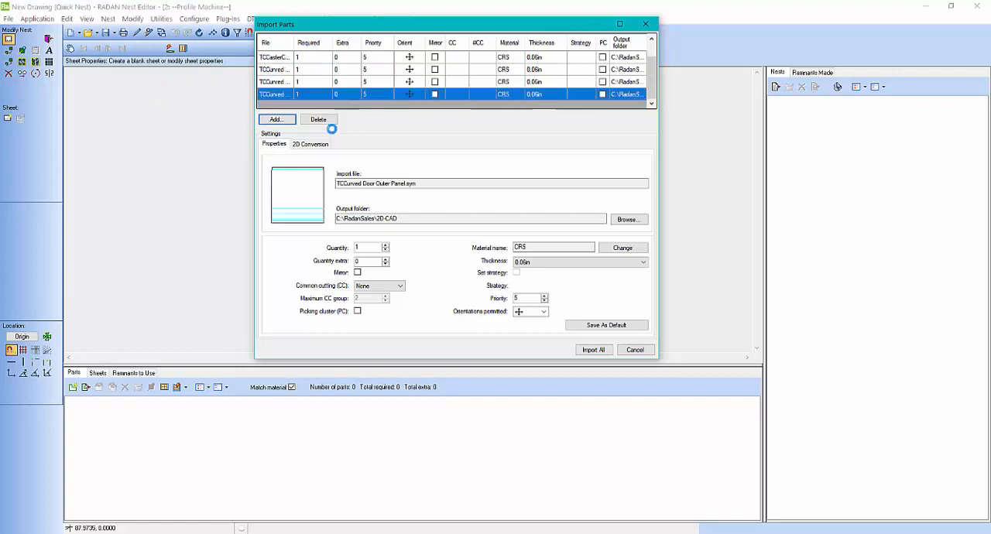
click(272, 93)
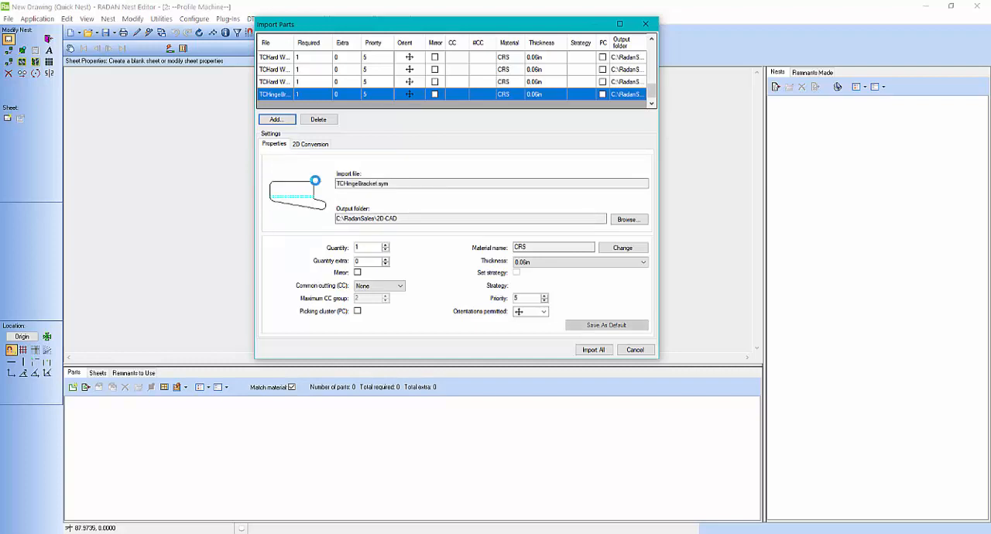
click(273, 92)
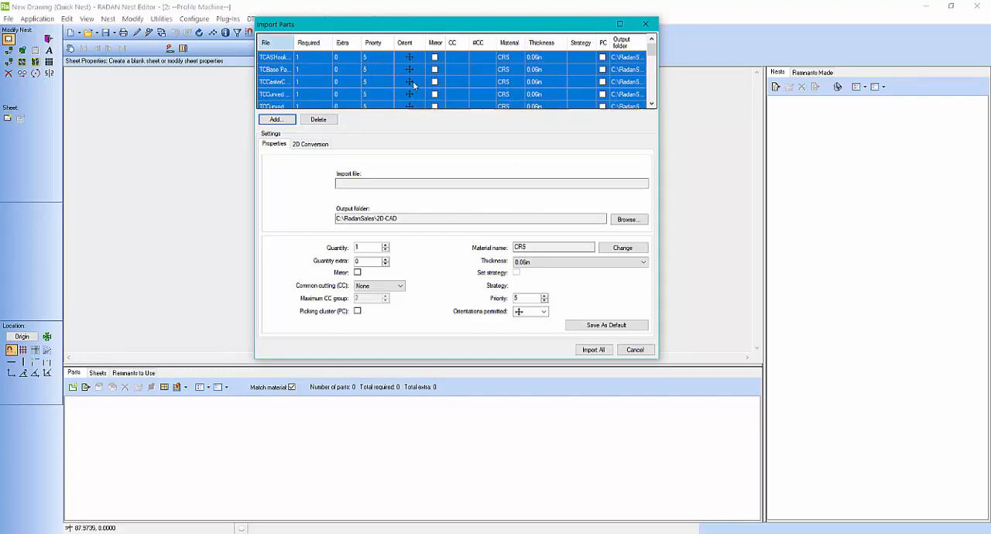
mouse_move(396, 185)
text(2)
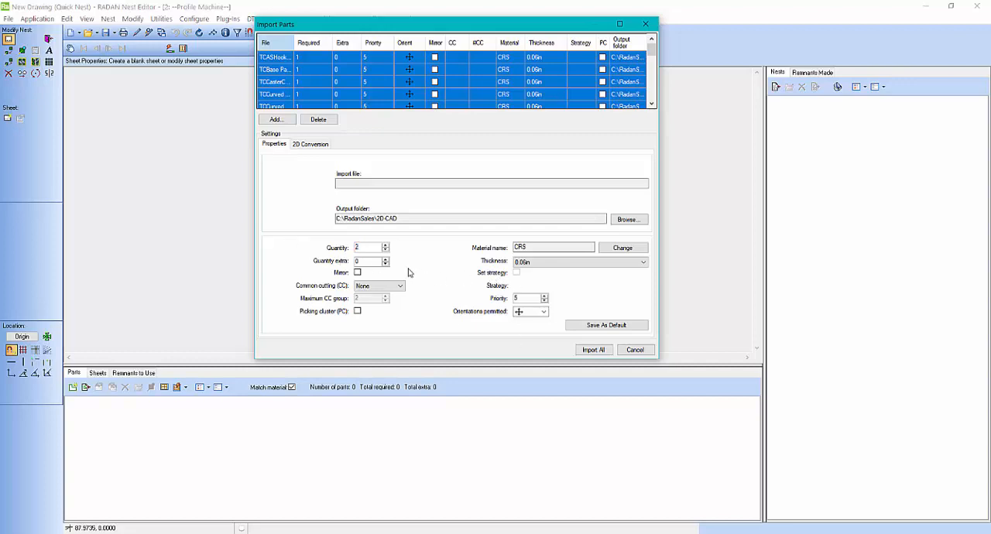
mouse_move(531, 329)
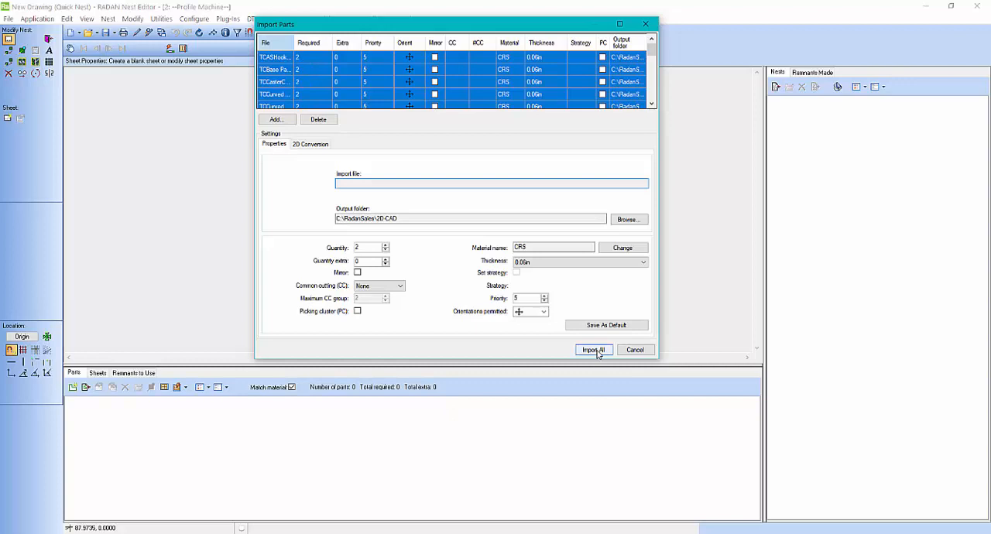
Import all listed parts into the parts list
click(595, 350)
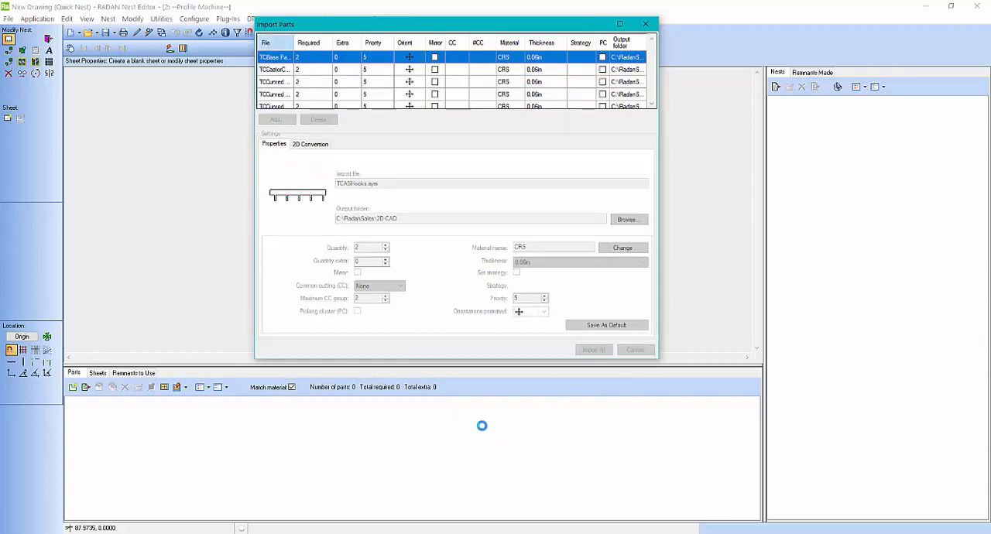
click(279, 56)
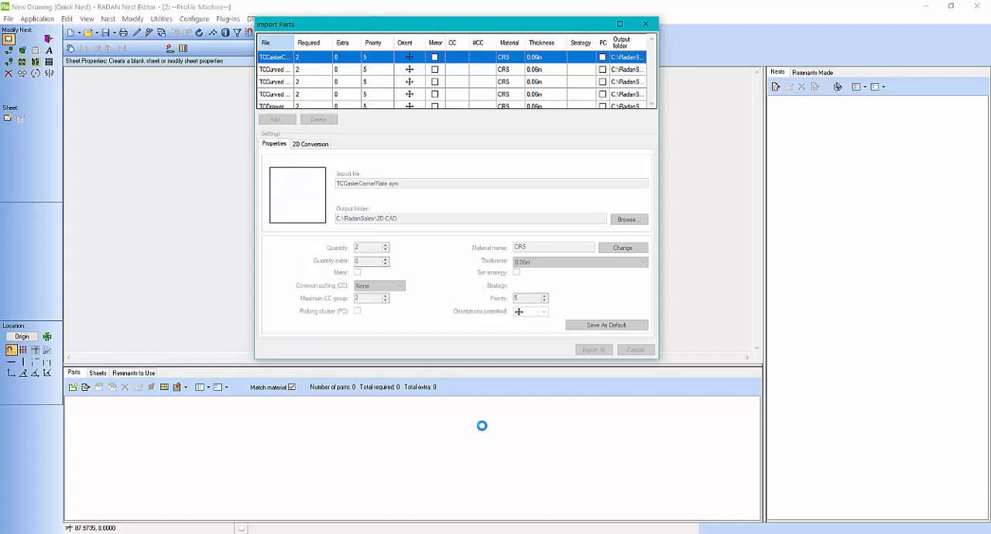
click(279, 57)
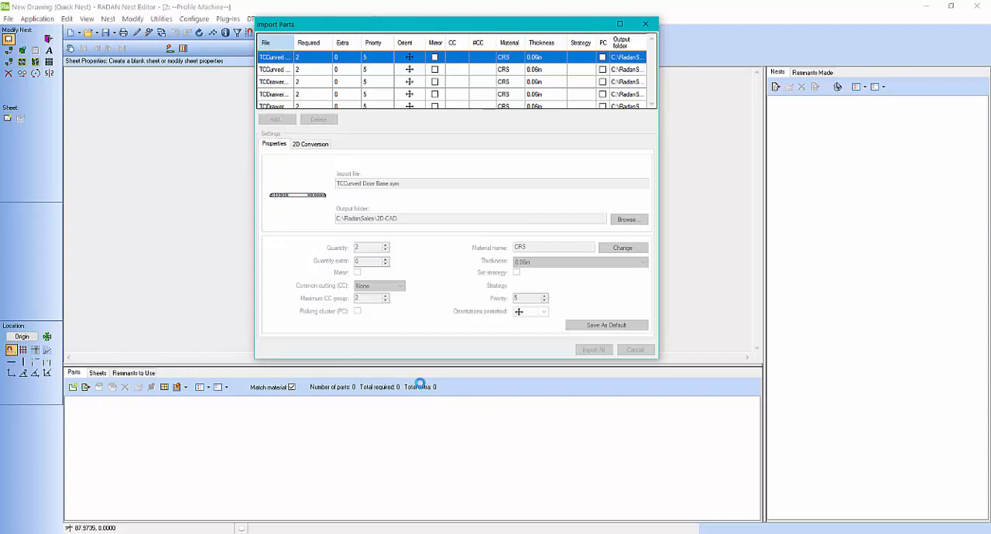
click(279, 69)
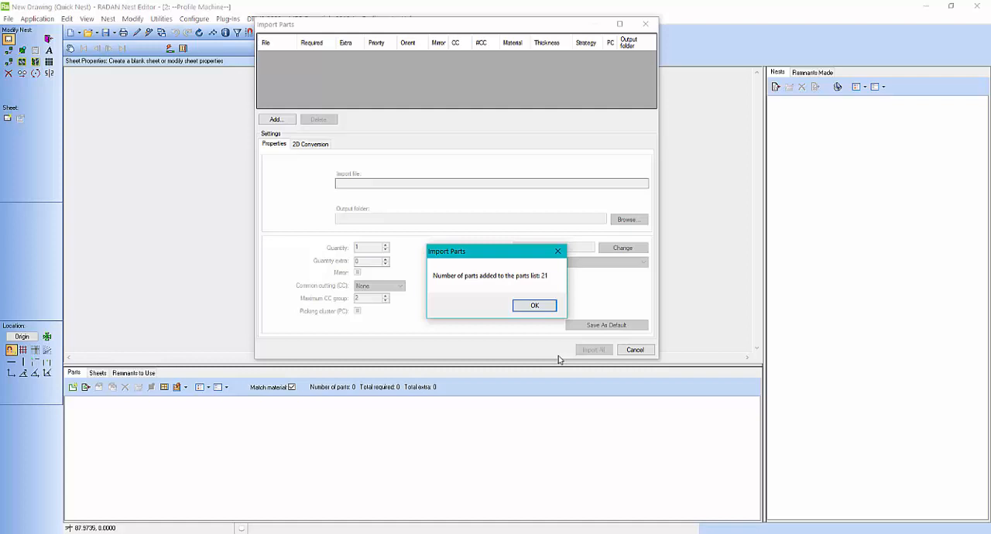
Dismiss the import message, remove all sheets so the CRS 0.06in stock applies, and return to Parts
click(534, 305)
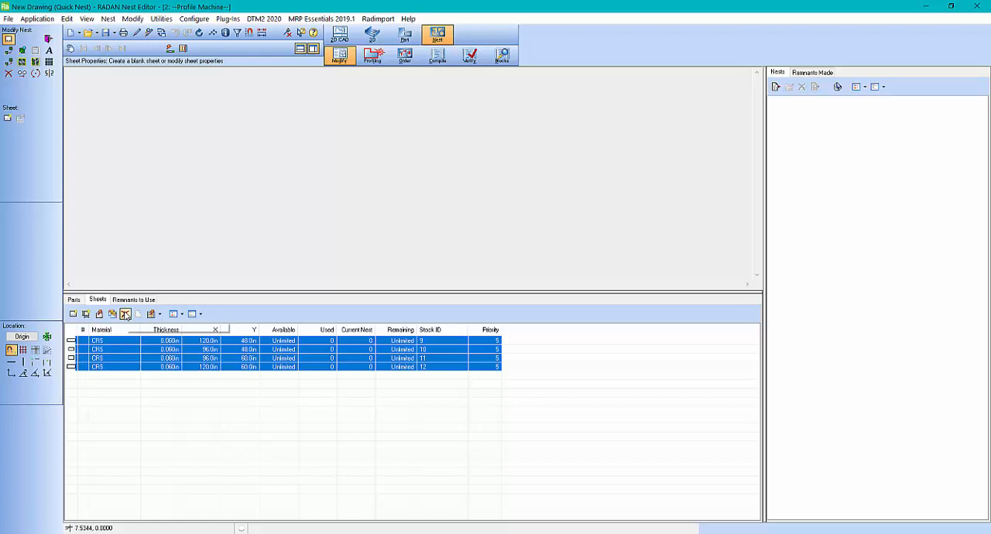
click(124, 314)
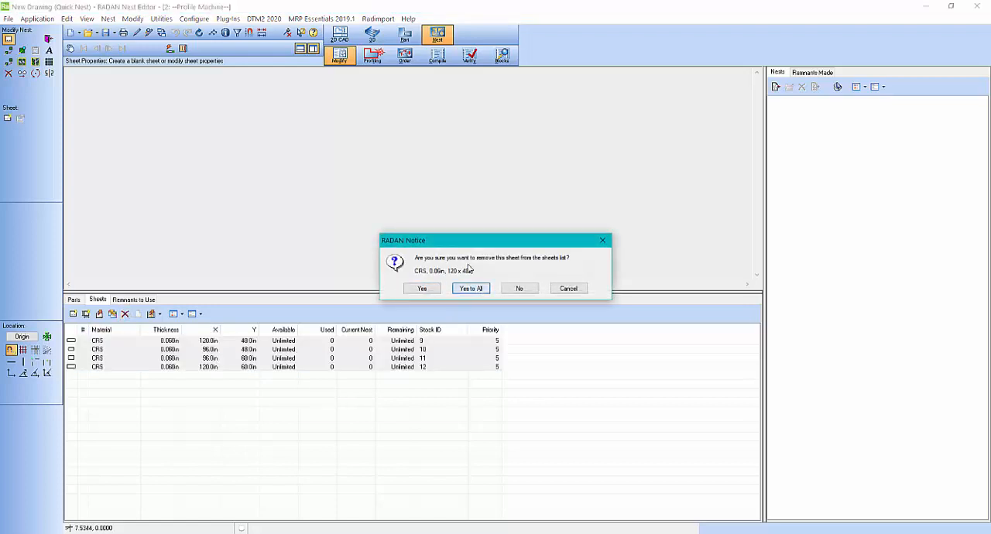
click(471, 288)
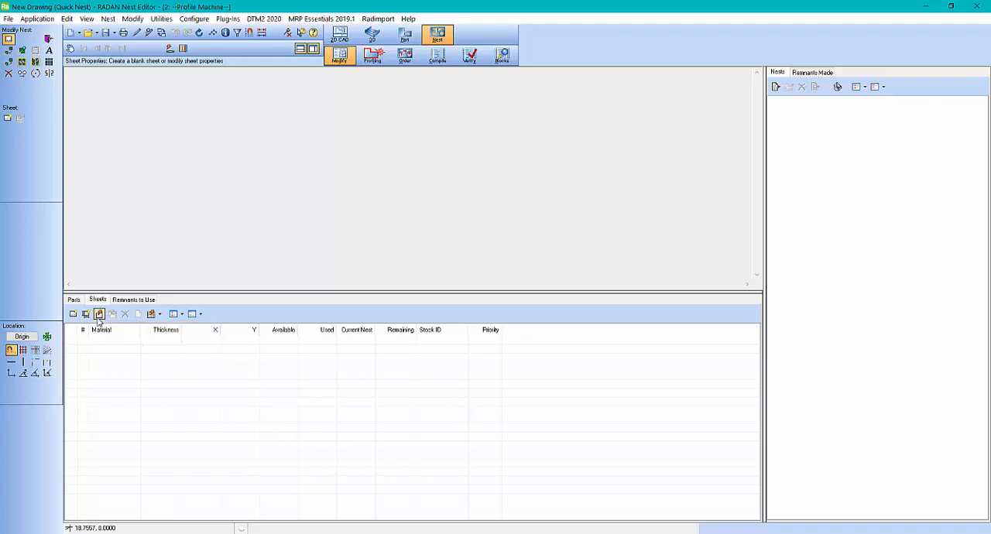
mouse_move(100, 314)
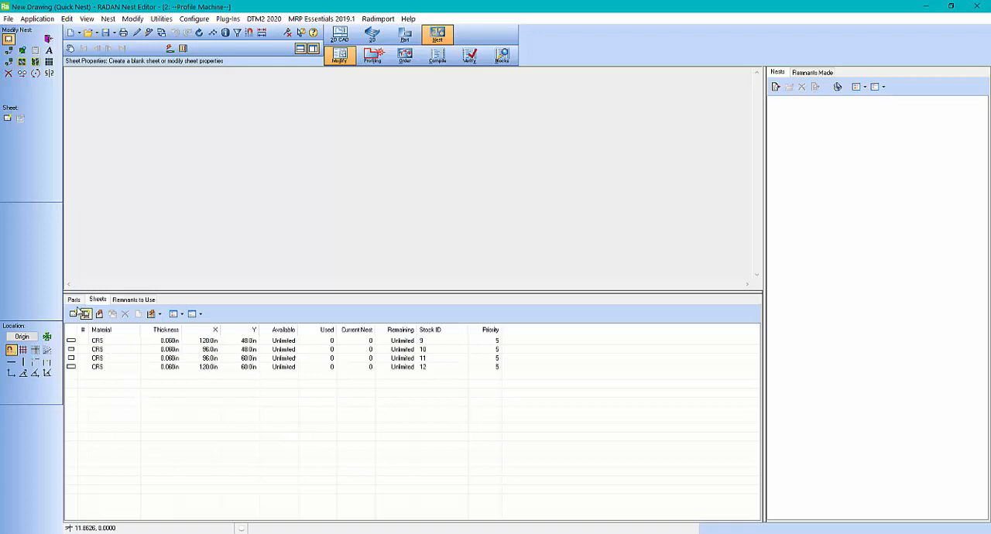
click(73, 300)
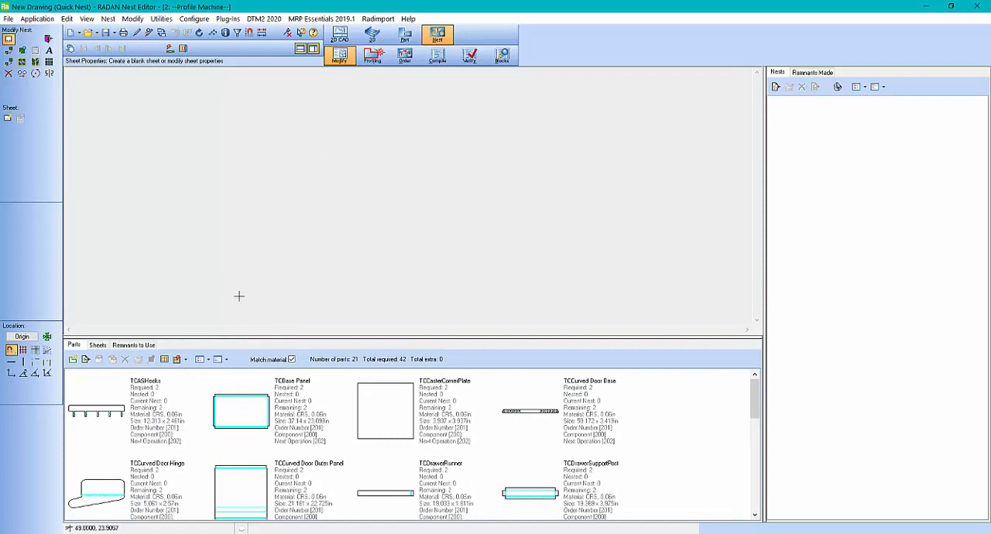
mouse_move(255, 223)
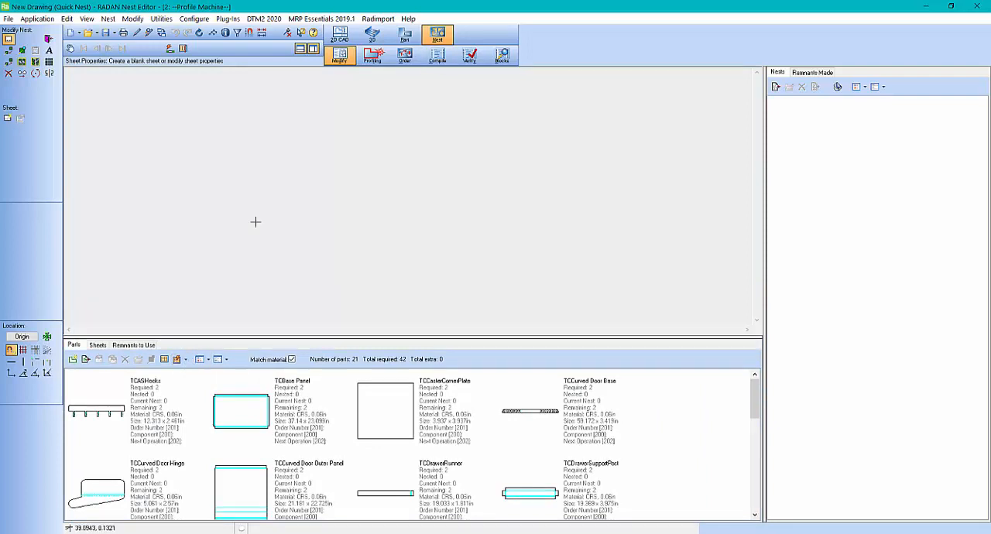
mouse_move(372, 56)
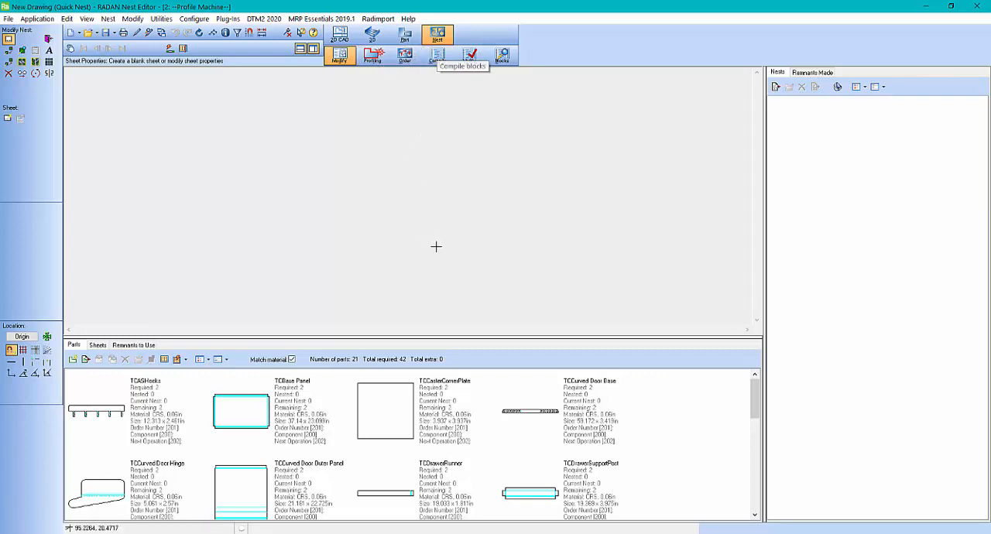
mouse_move(235, 291)
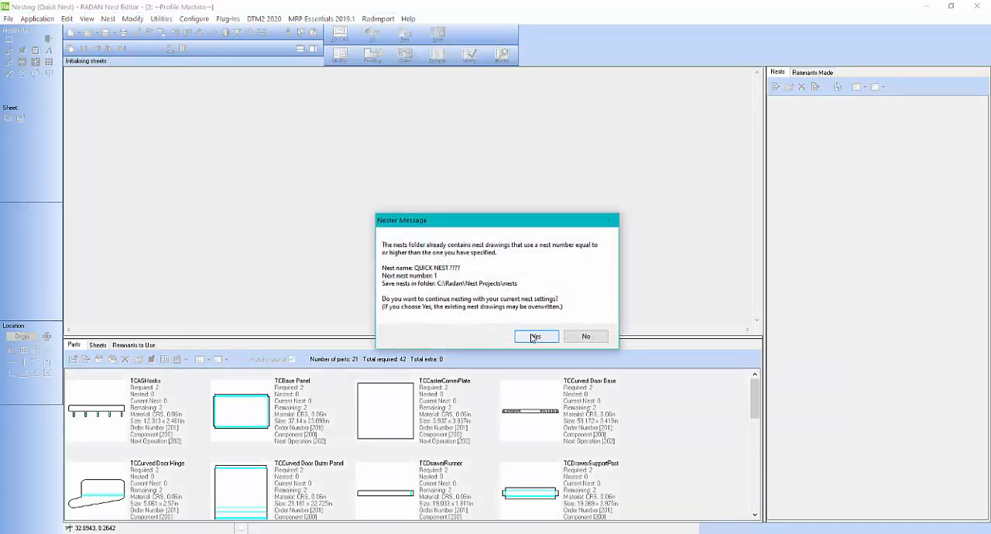
Run Compute Nest(s), overwriting existing nests, to place the parts on two sheets
click(536, 336)
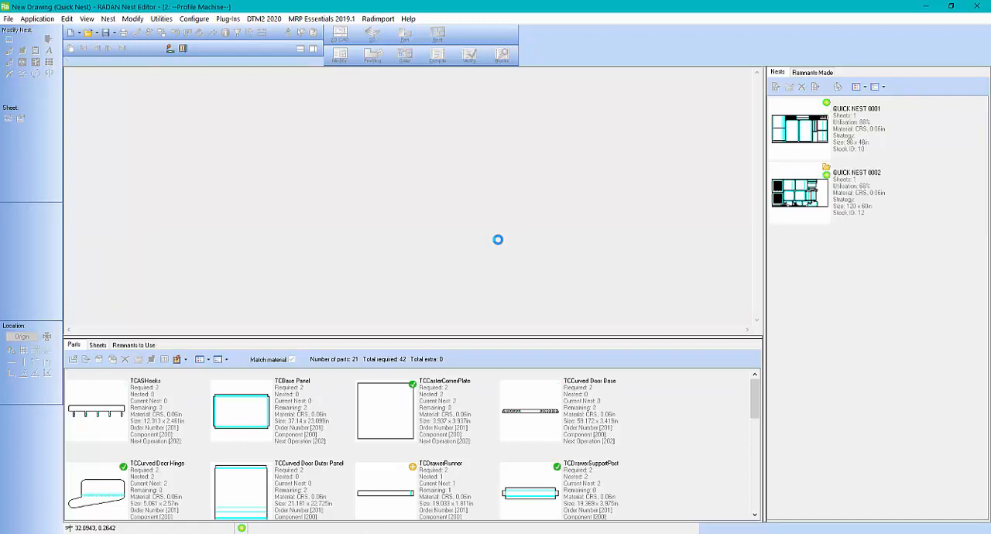
click(435, 37)
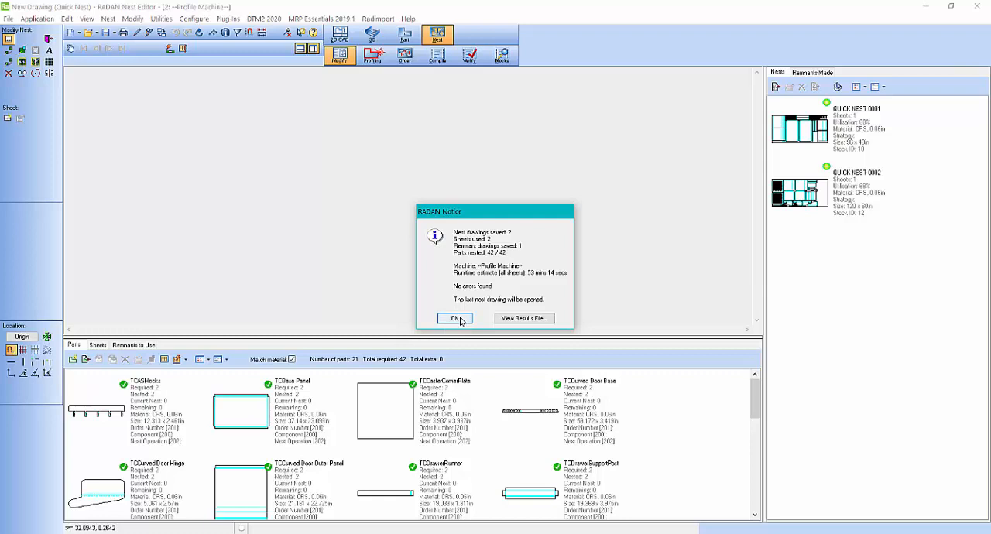
Close the nesting summary so QUICK NEST 0002 opens
click(455, 319)
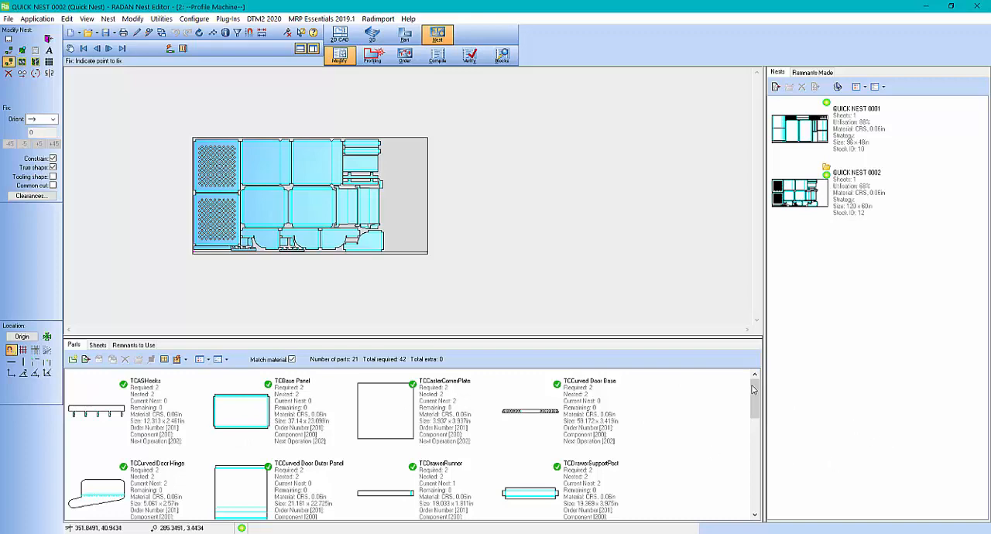
Add profiling to QUICK NEST 0002, entering its cut-sequence order mode
scroll(down, 3)
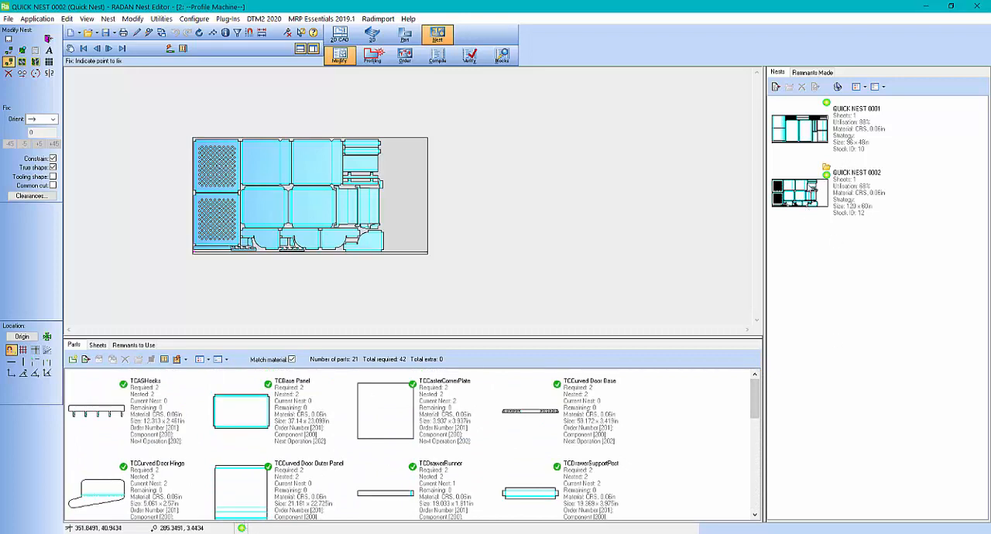
mouse_move(802, 127)
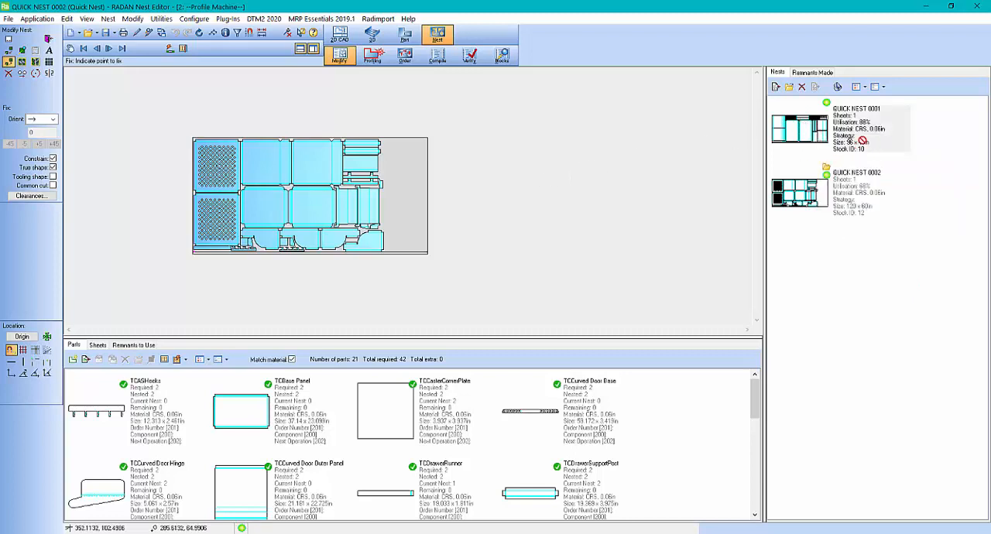
mouse_move(370, 56)
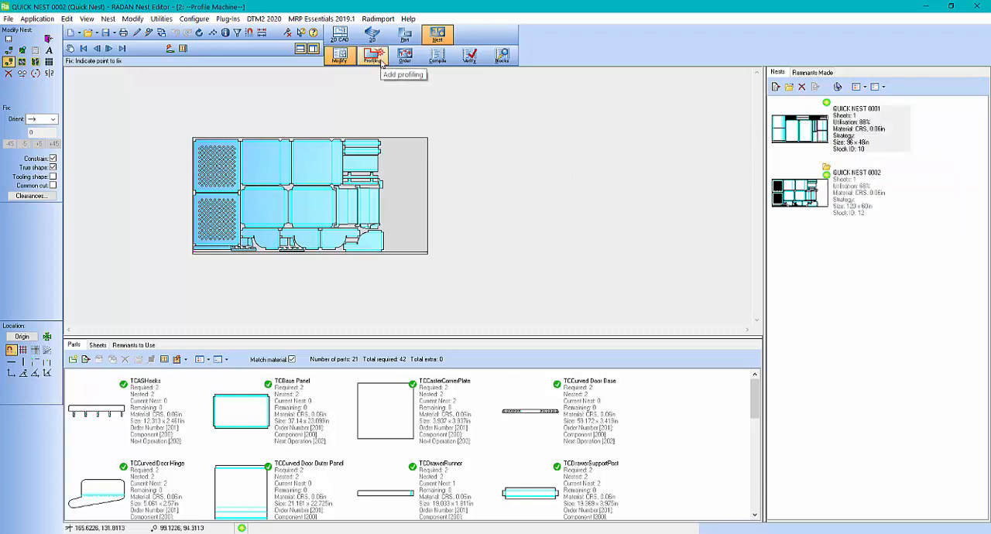
click(375, 57)
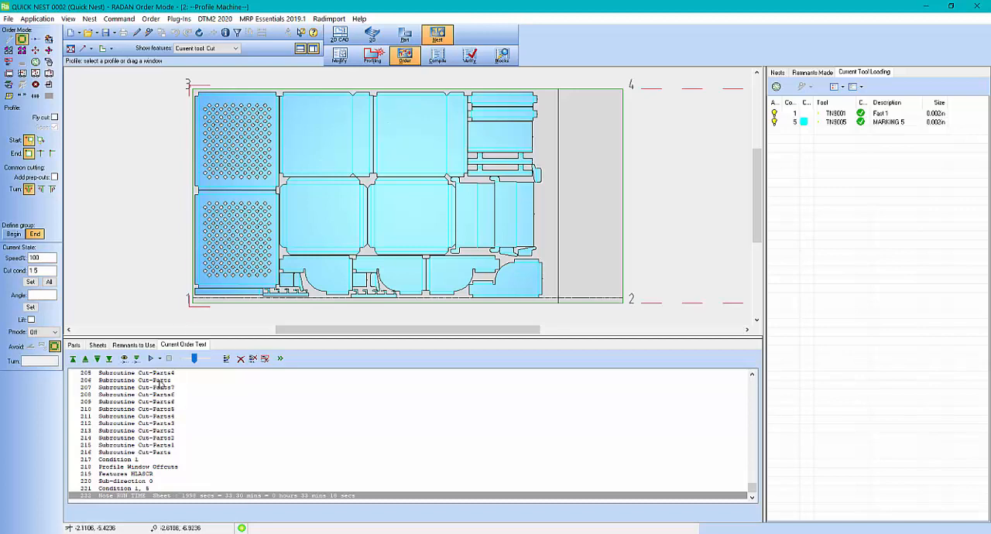
Play back the nest's toolpath from the first line to review the cutting order
click(158, 359)
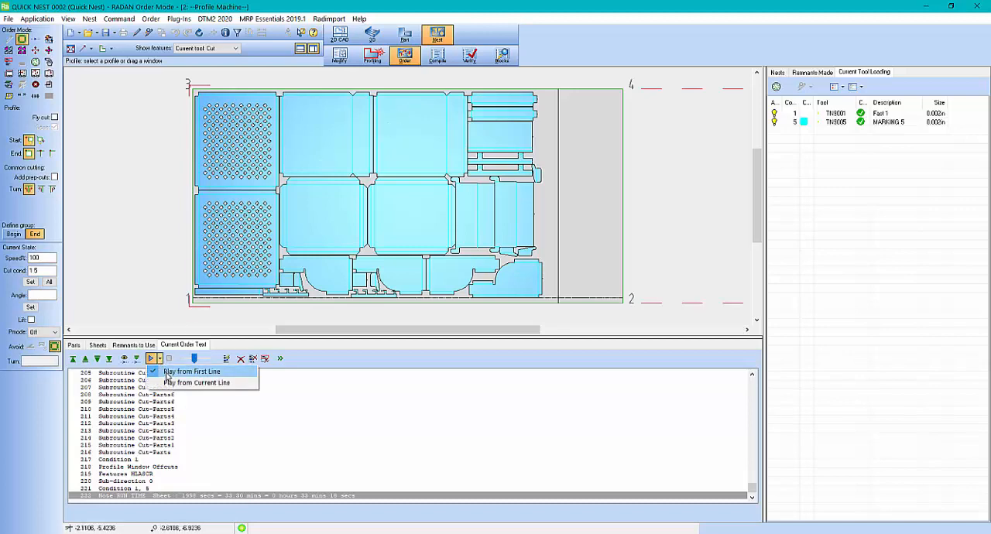
click(178, 370)
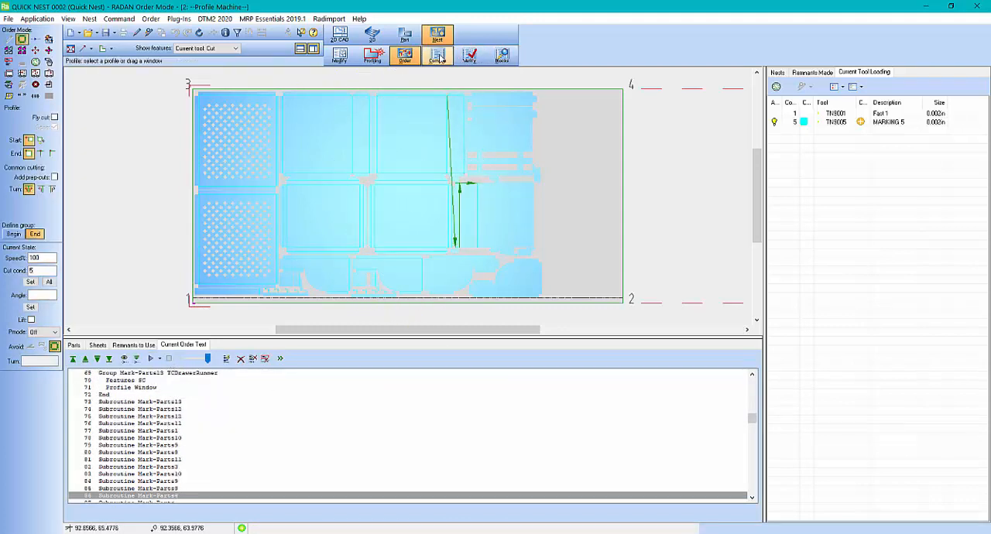
mouse_move(435, 55)
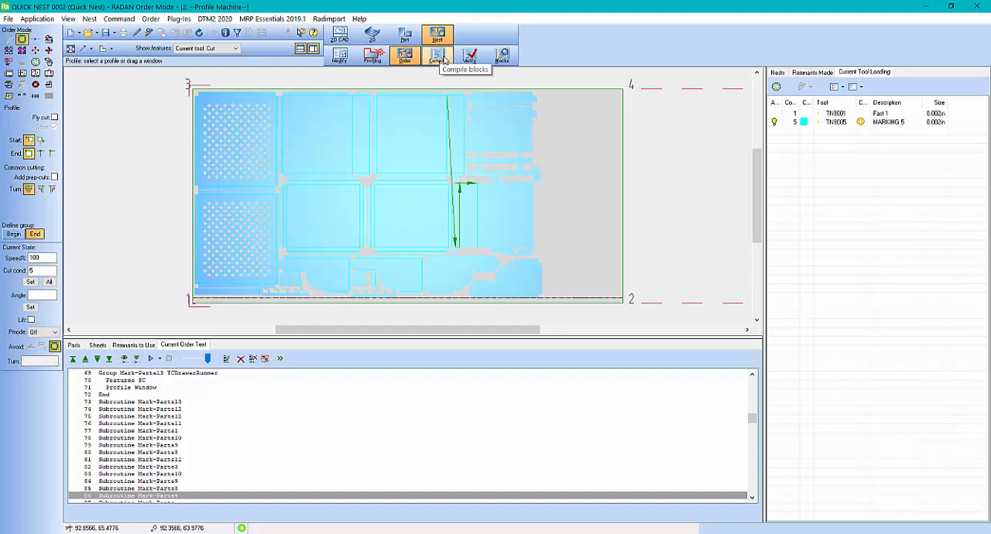
mouse_move(372, 56)
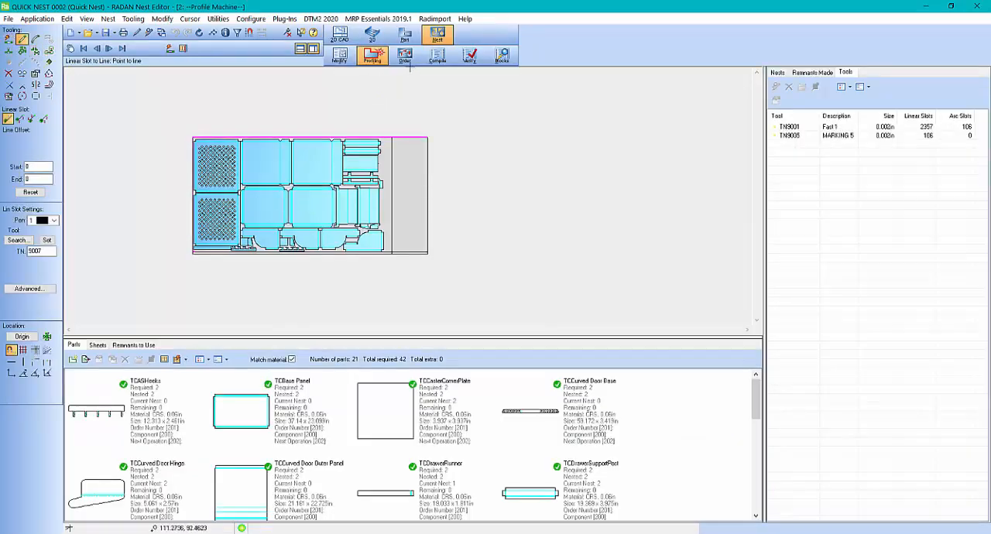
Compile QUICK NEST 0002 to NC code, accepting the torch lift control and default heights
click(398, 56)
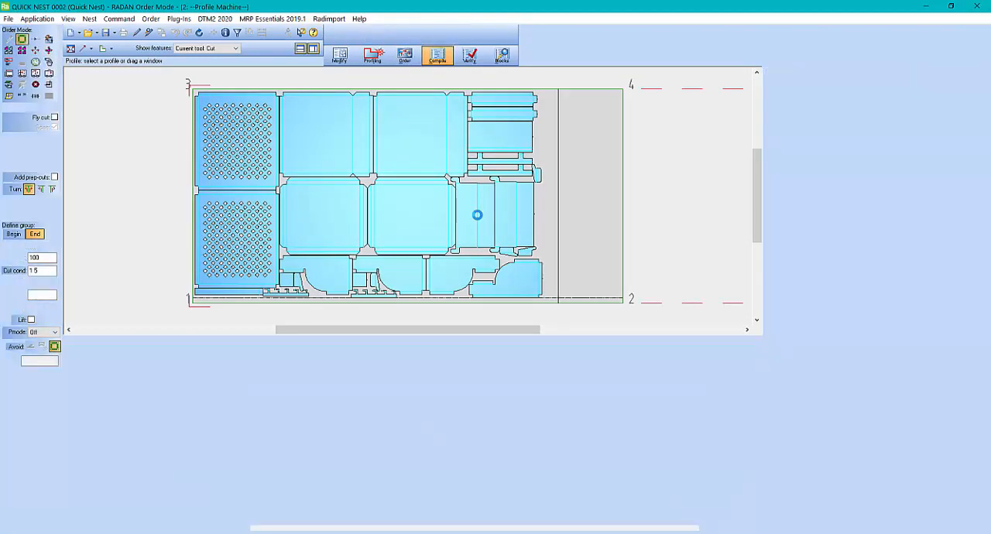
click(434, 55)
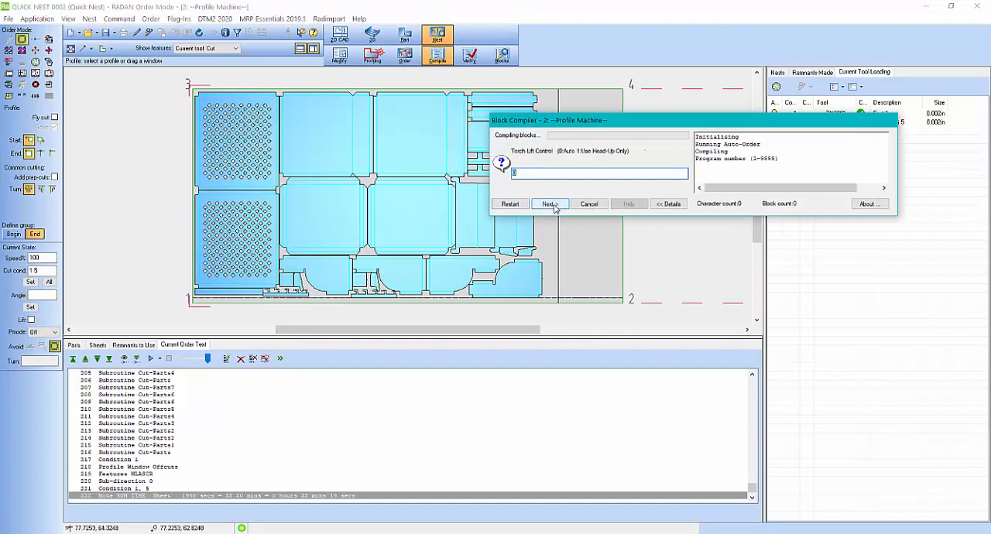
click(550, 204)
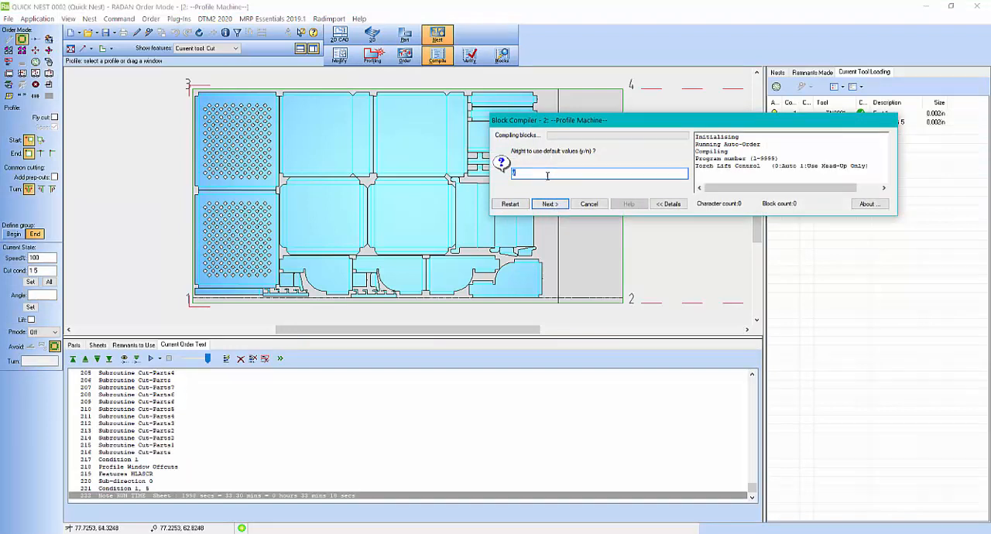
click(550, 205)
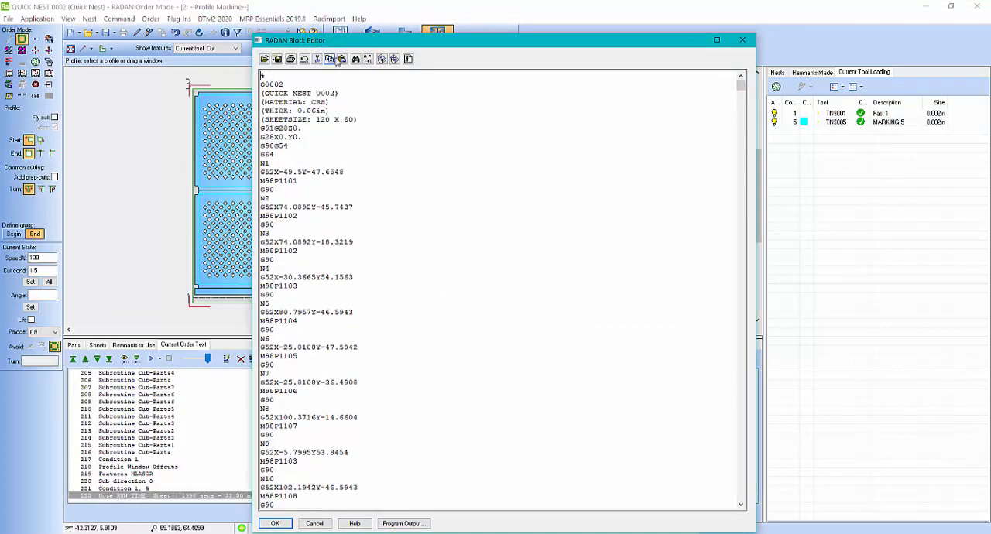
mouse_move(277, 59)
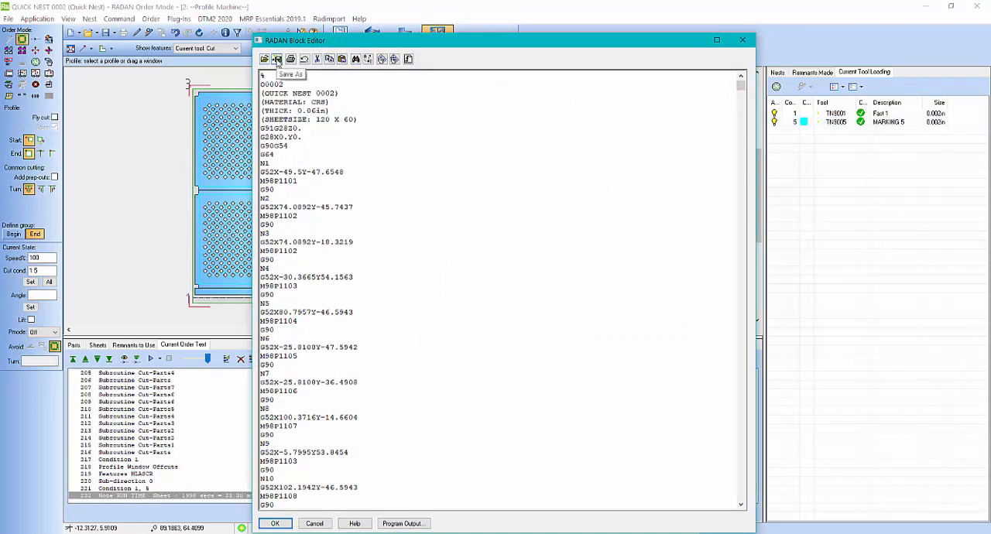
View the Setup Sheet Reports for the second sheet and close the viewer with OK
click(272, 59)
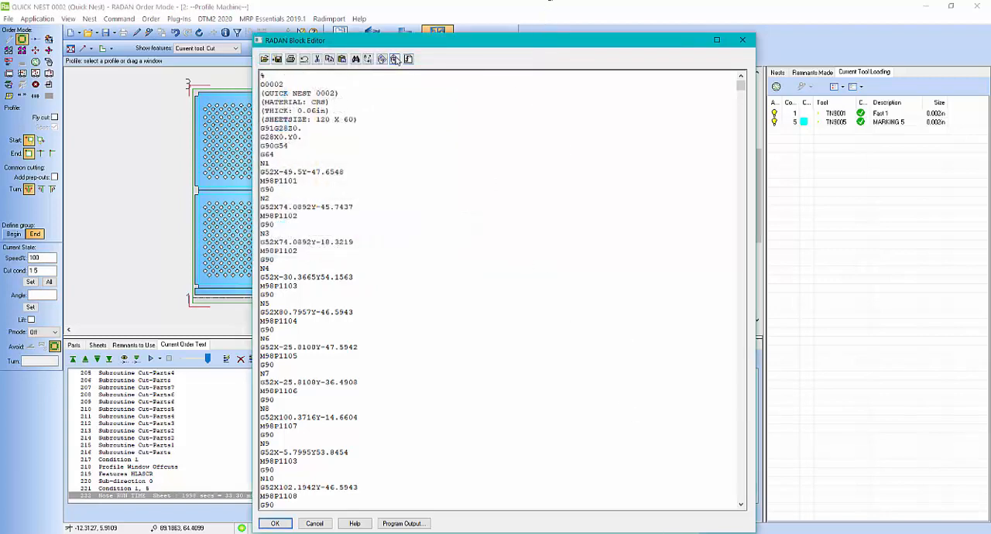
click(396, 59)
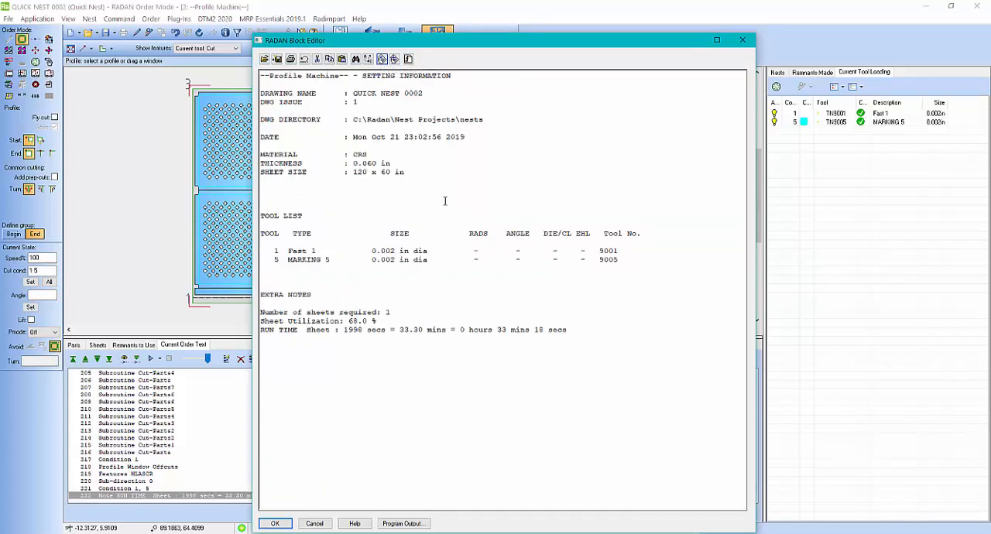
mouse_move(409, 59)
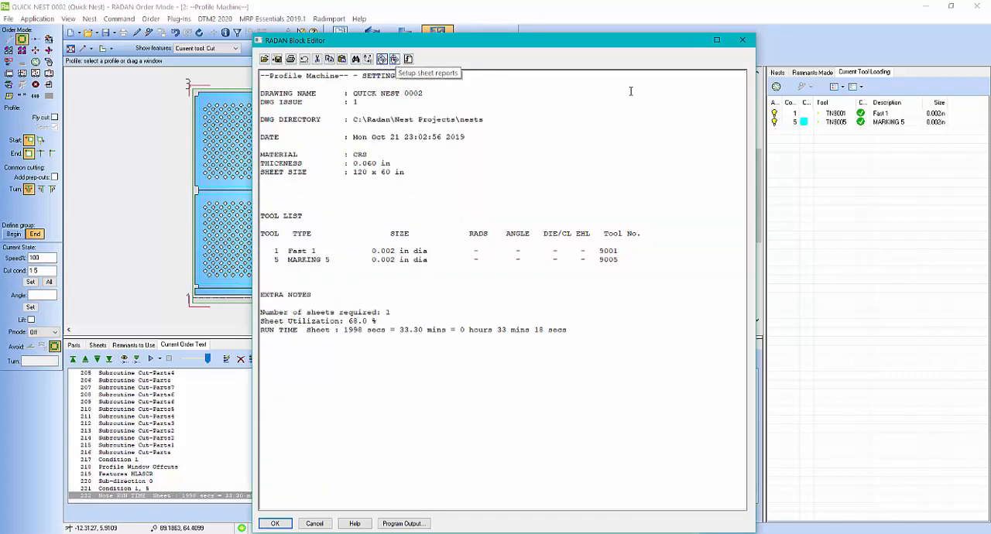
click(276, 523)
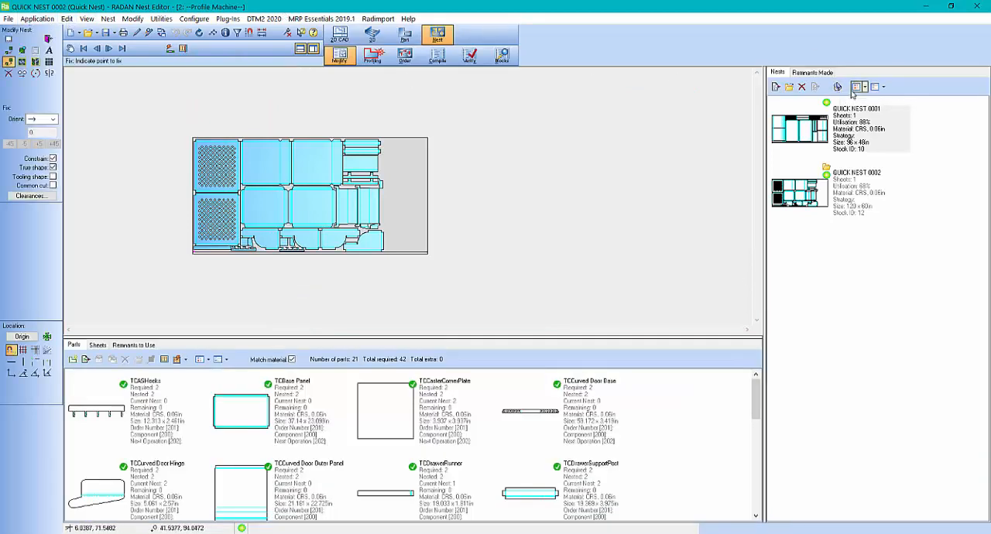
mouse_move(837, 86)
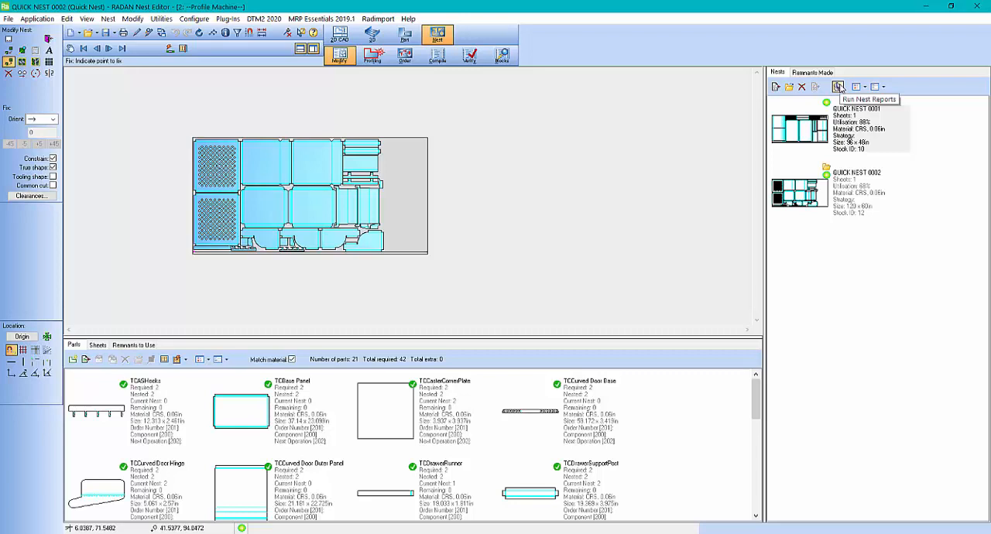
Run Nest Reports, answering Yes to save the current drawing first
click(837, 86)
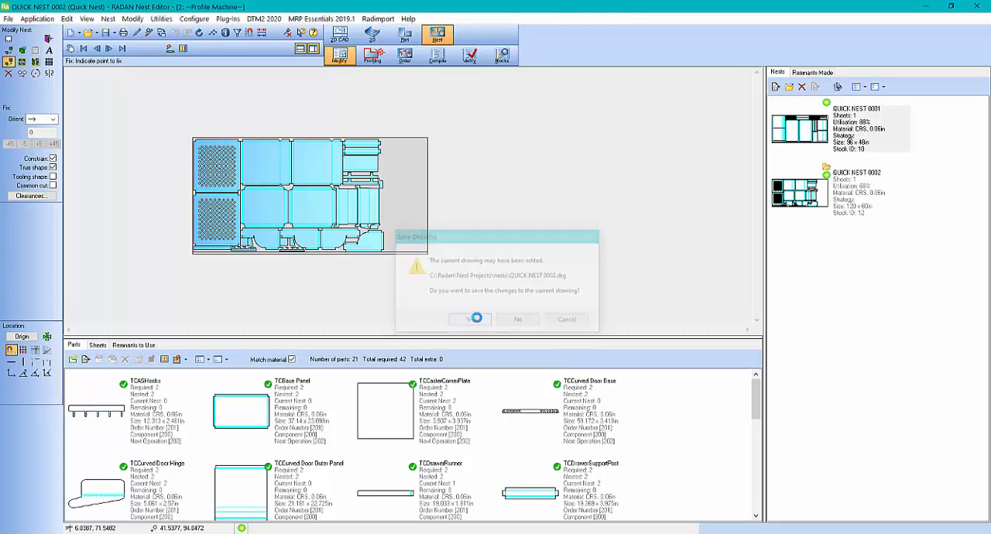
click(469, 319)
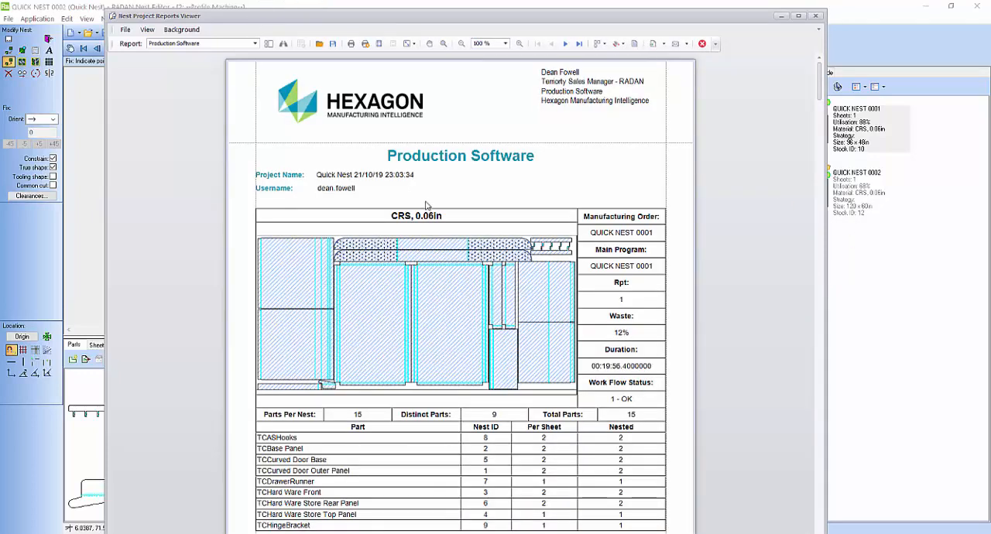
mouse_move(504, 228)
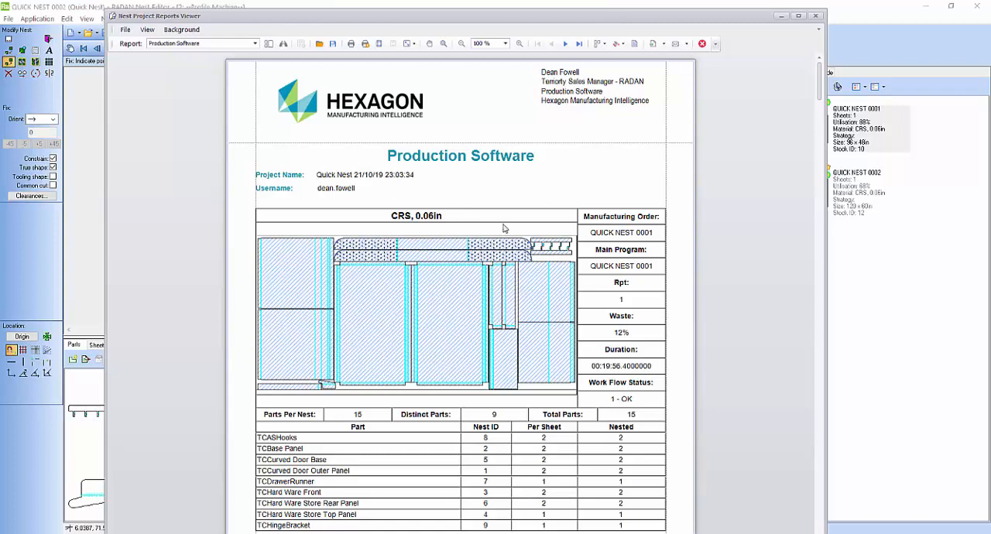
Page through both sheets' production report pages and close the Nest Reports Viewer
scroll(down, 3)
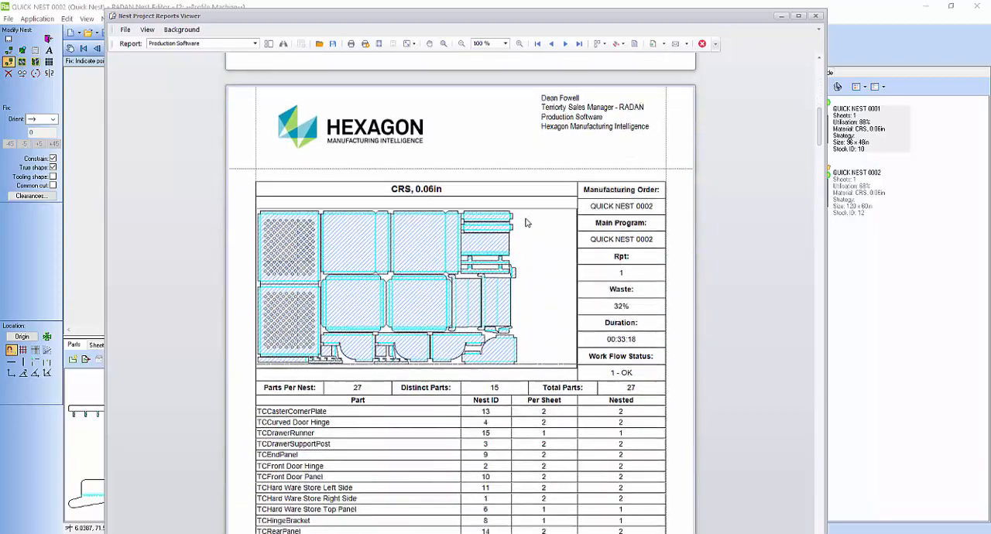
scroll(down, 3)
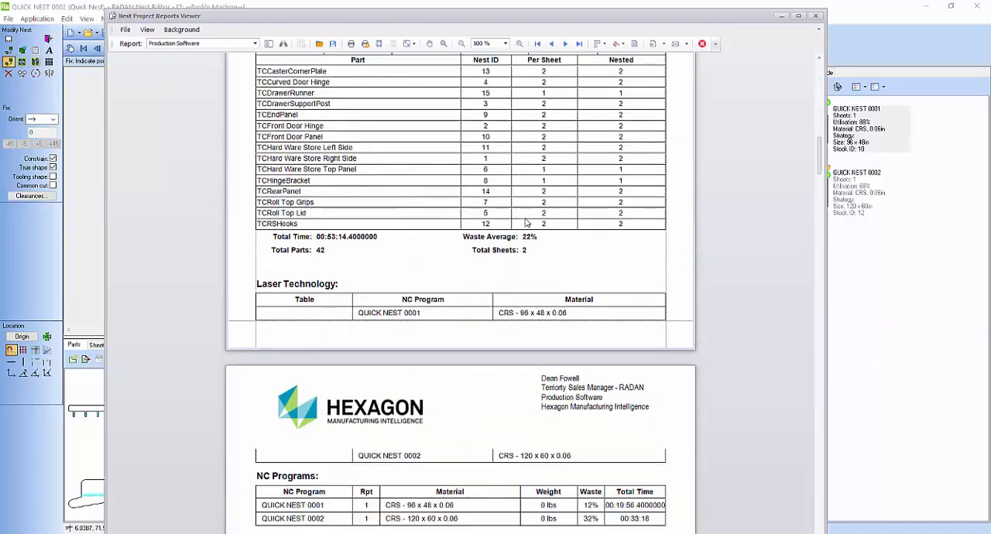
scroll(down, 3)
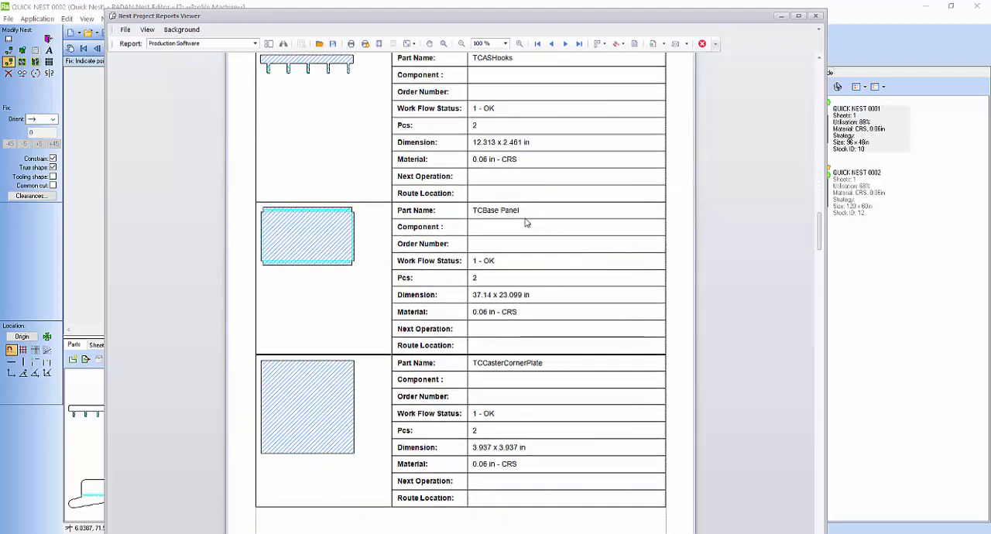
scroll(down, 3)
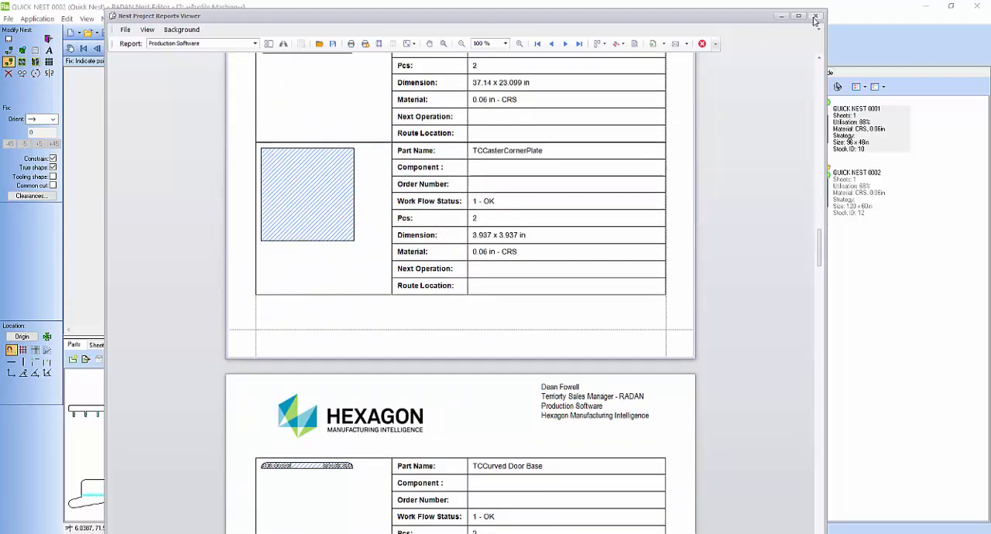
click(814, 15)
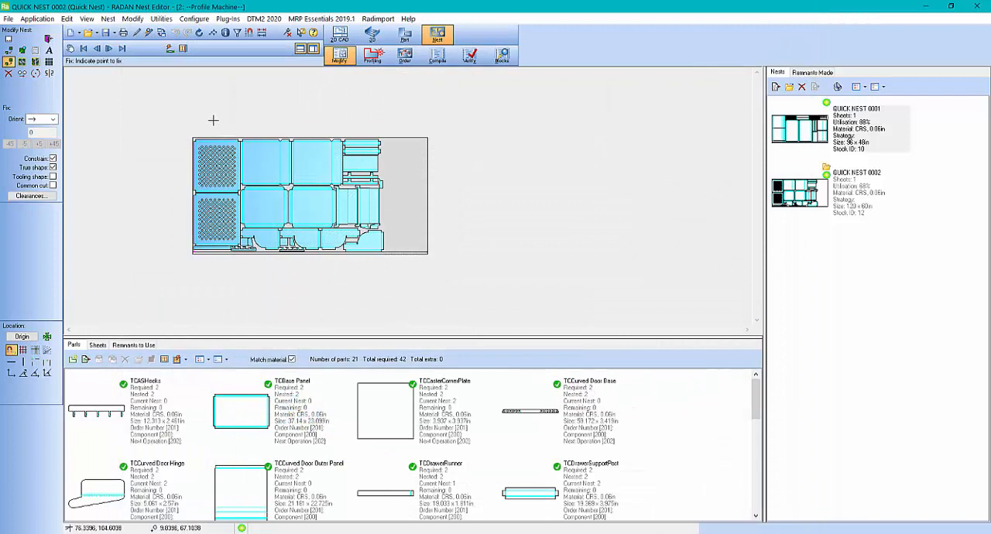
mouse_move(124, 78)
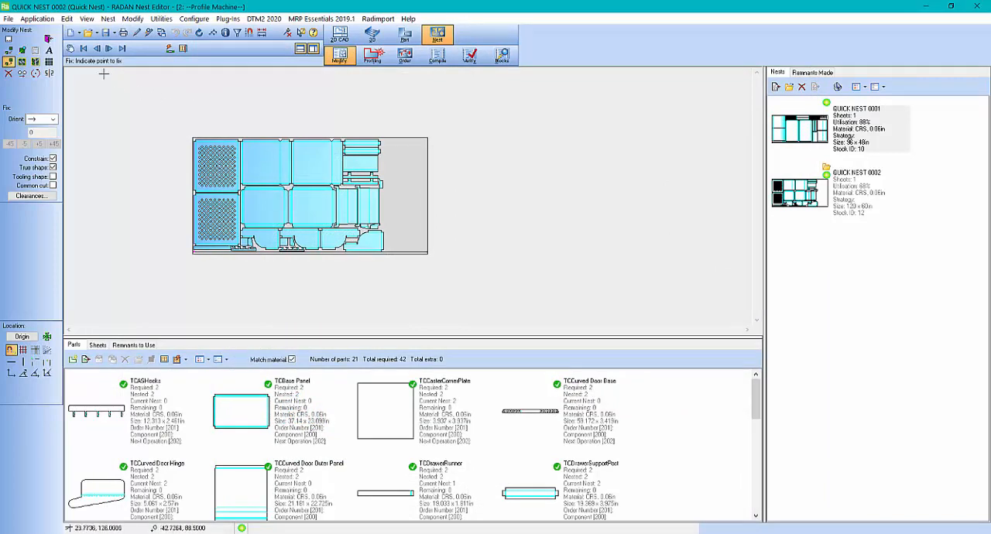